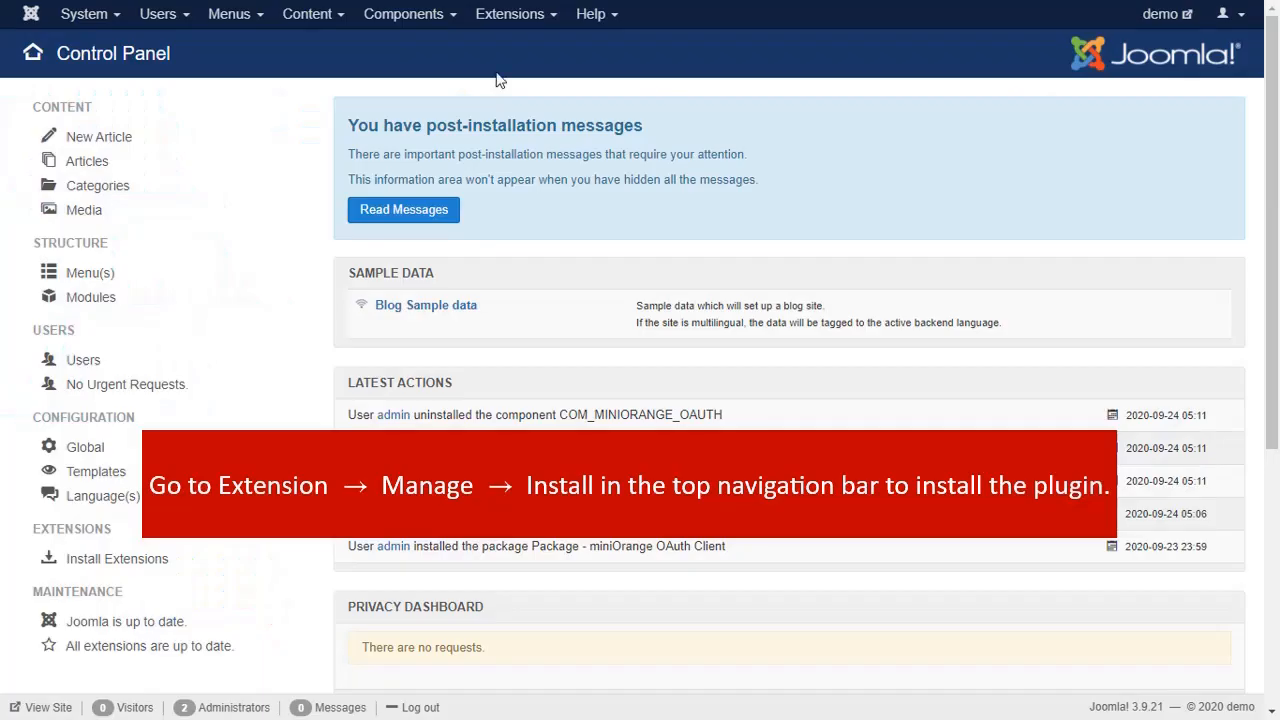
- Search the Joomla extension directory for 'miniorange oauth'
click(510, 14)
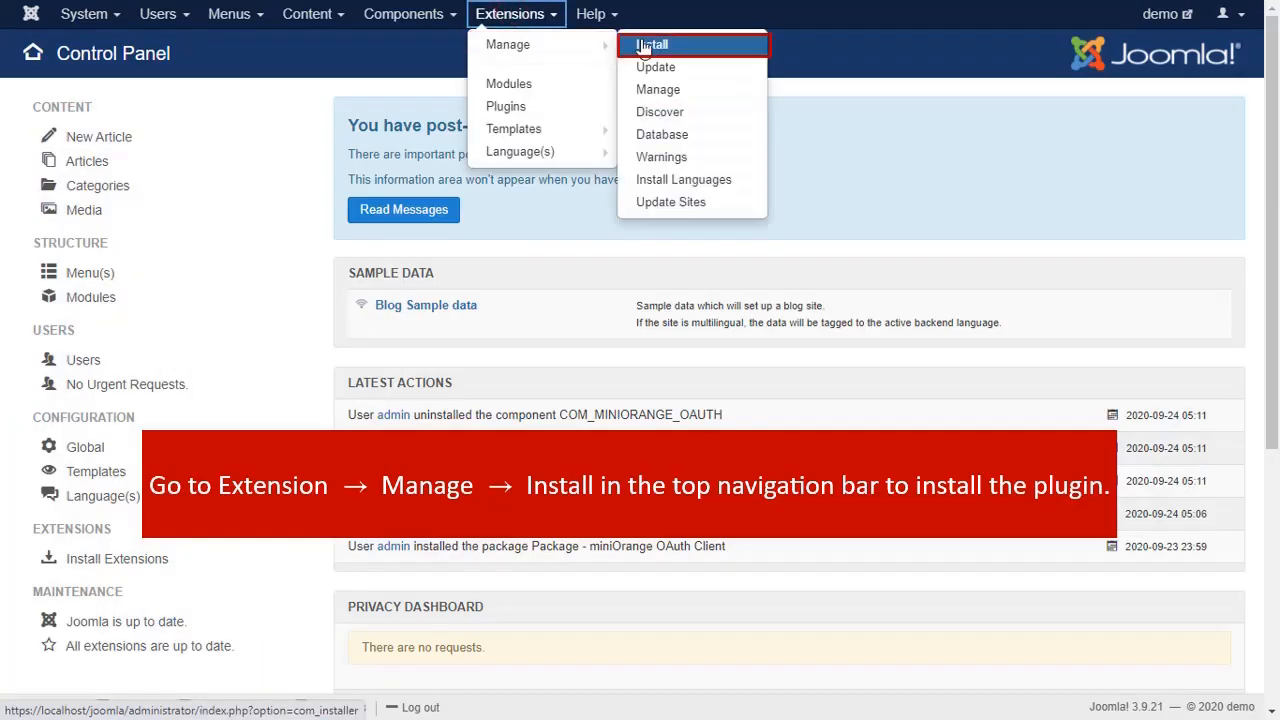
click(652, 44)
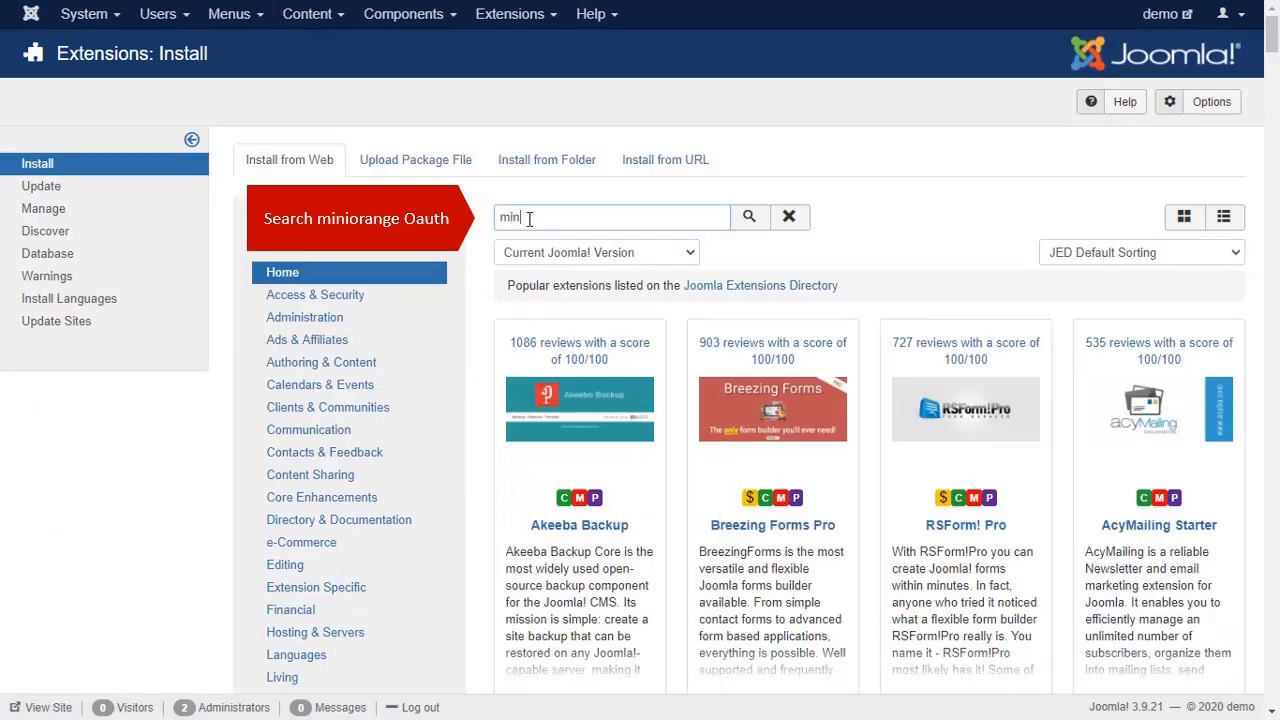
text(miniorange oauth)
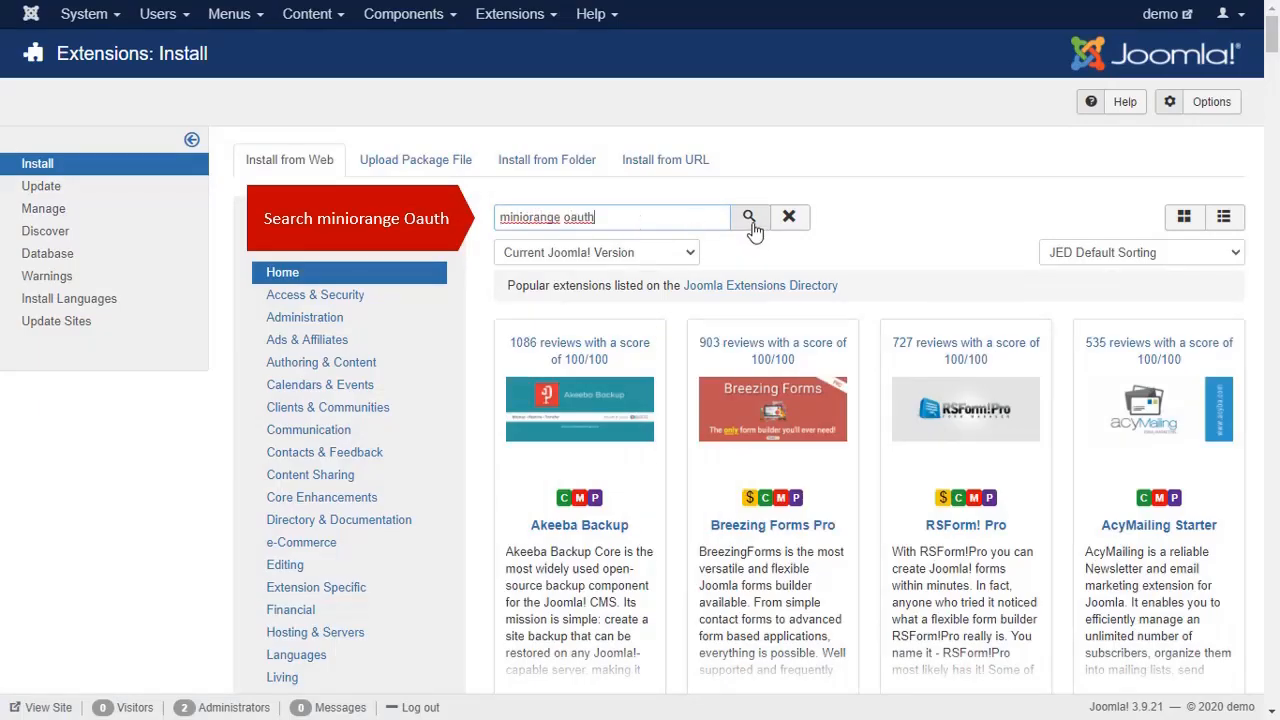
click(748, 216)
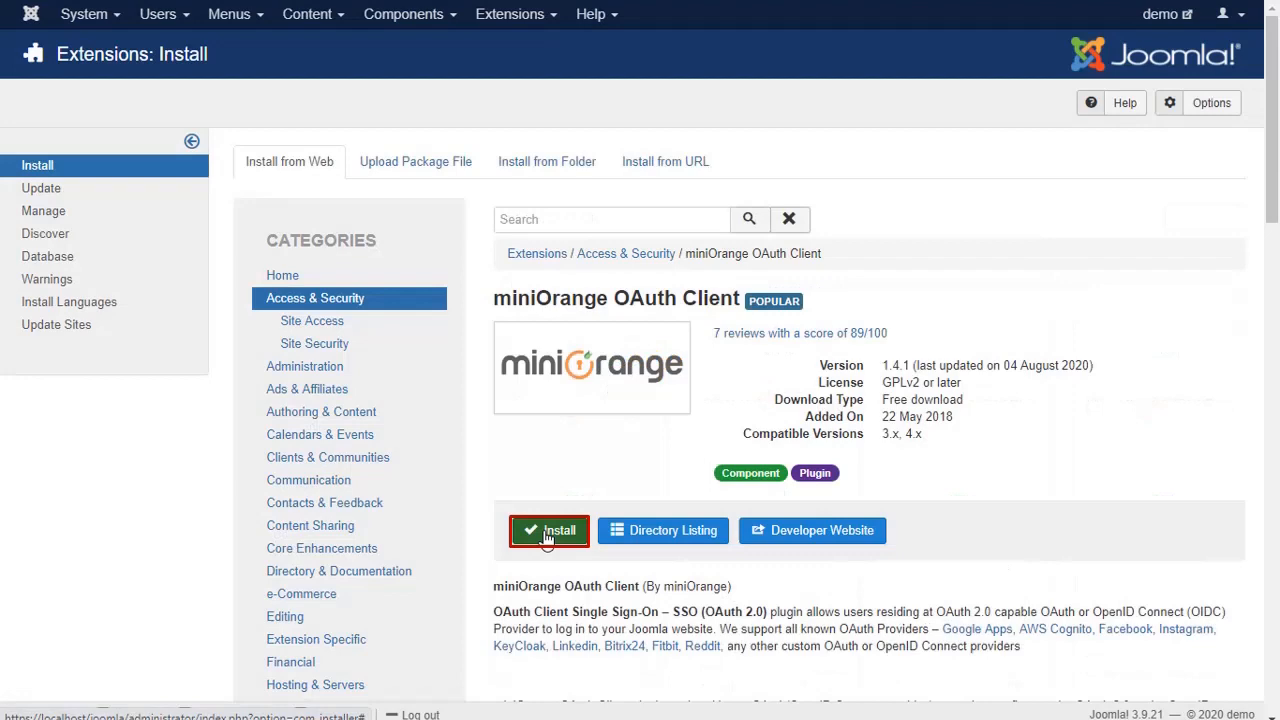
- Install the miniOrange OAuth Client and go to its Configure OAuth page
click(548, 530)
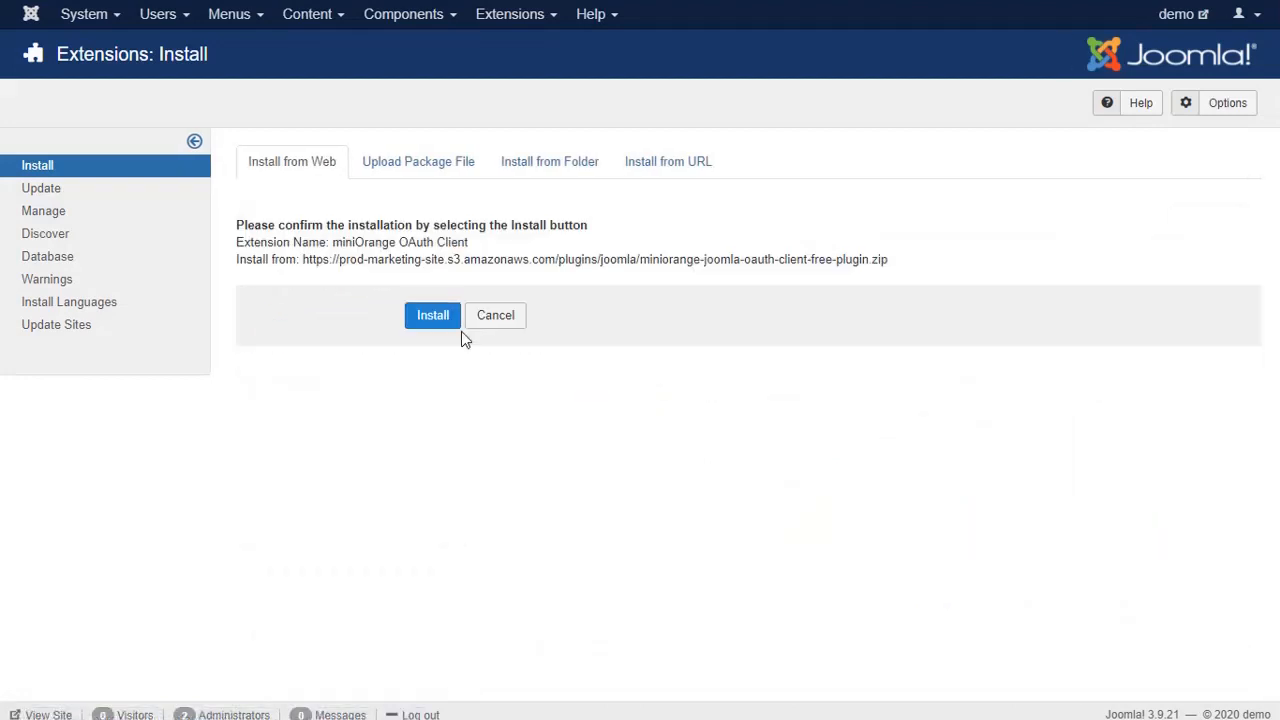
click(404, 12)
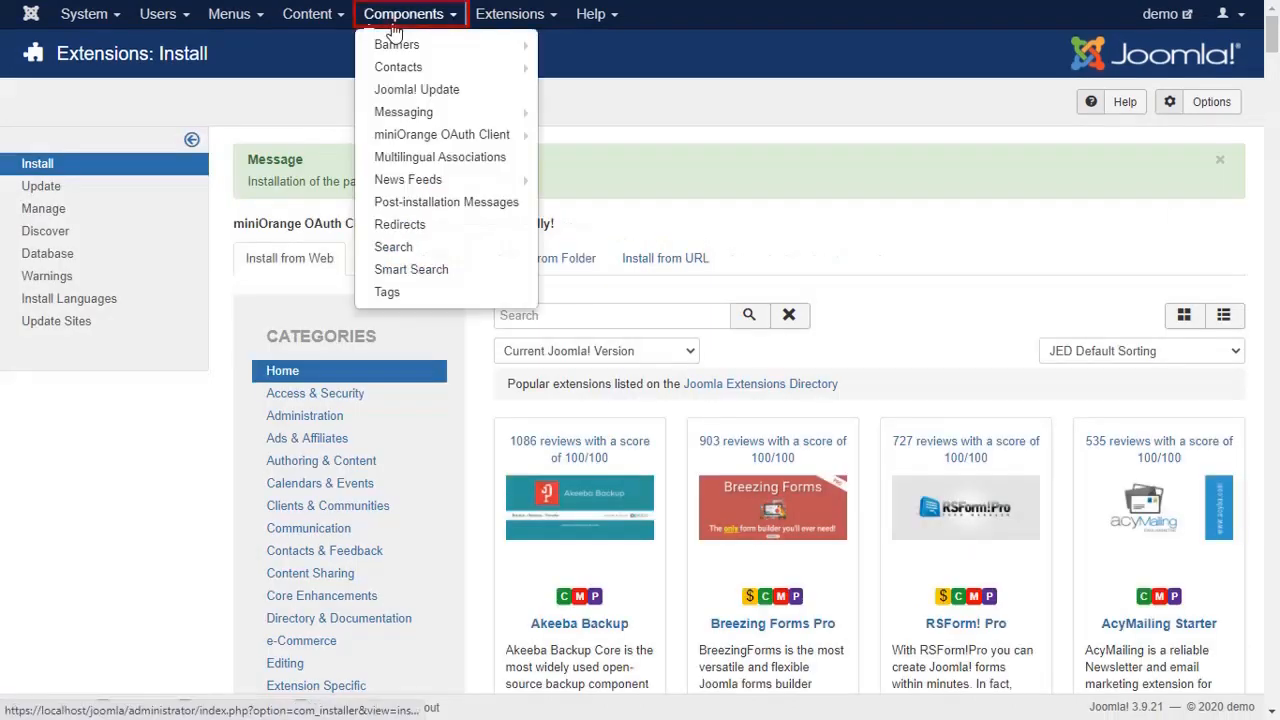
mouse_move(440, 134)
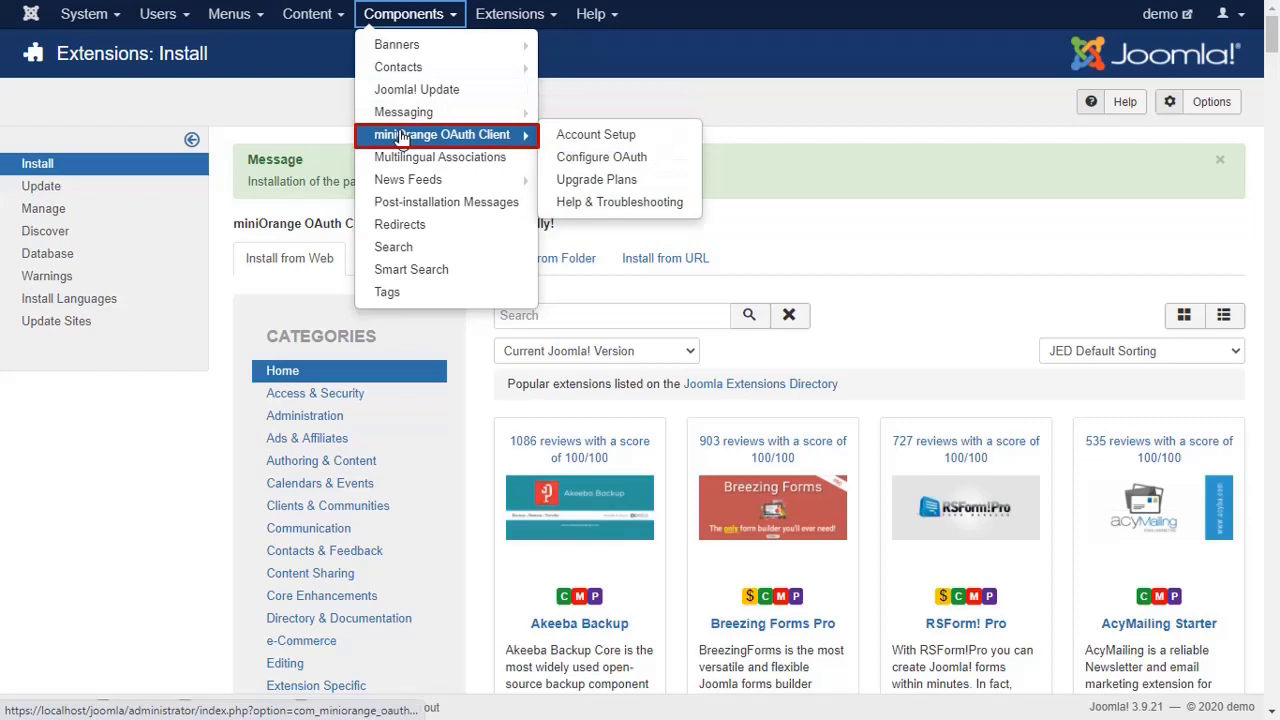
click(600, 156)
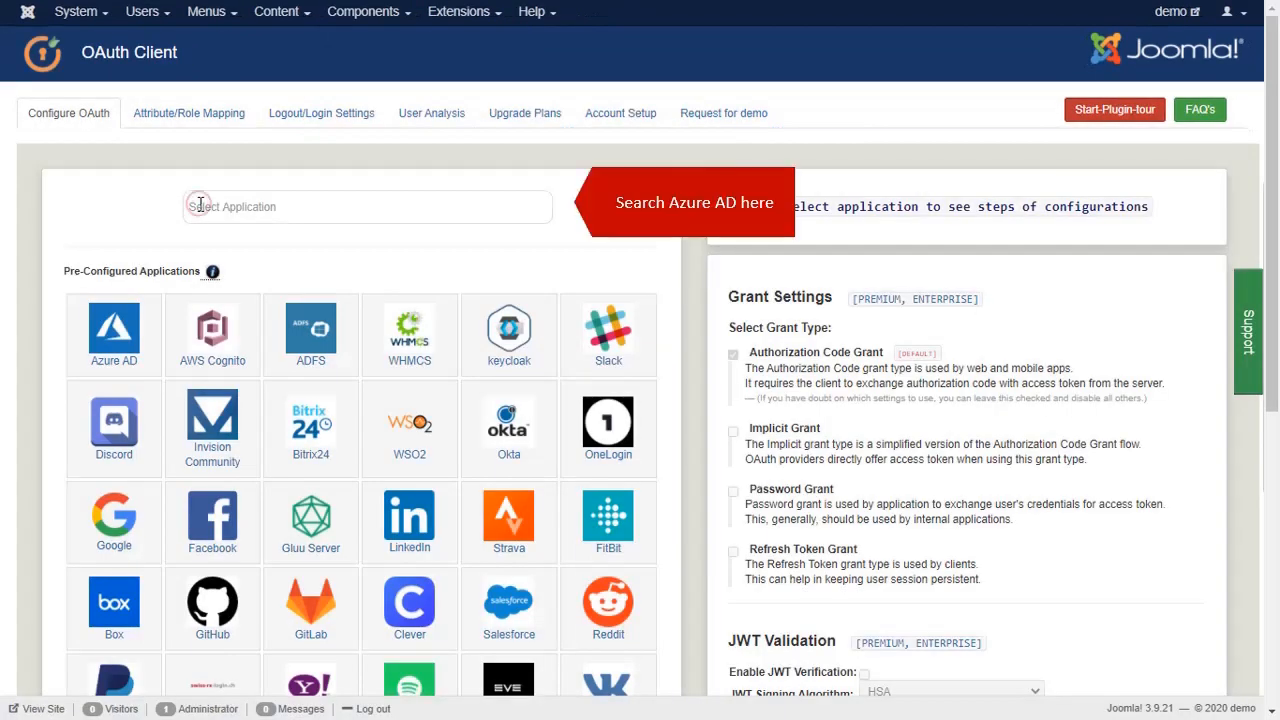
- Search 'Azure' and choose Azure AD as the pre-configured OAuth application
text(Azure AD)
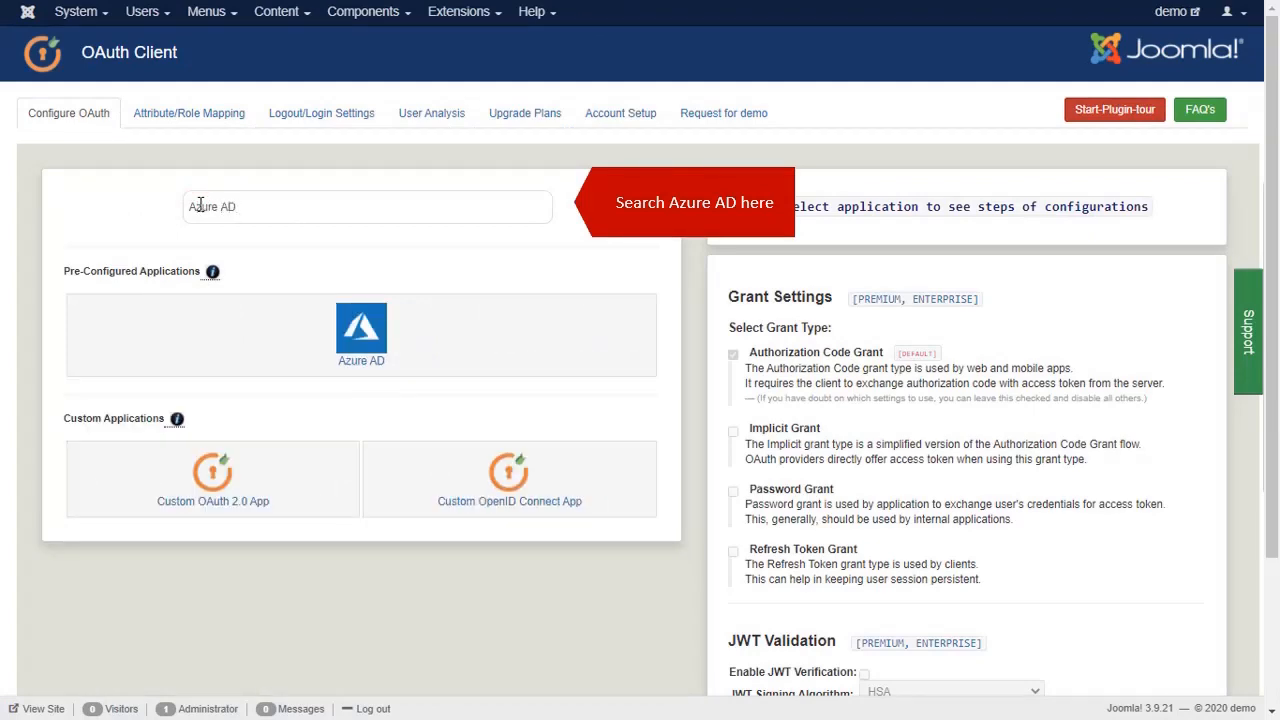
click(360, 330)
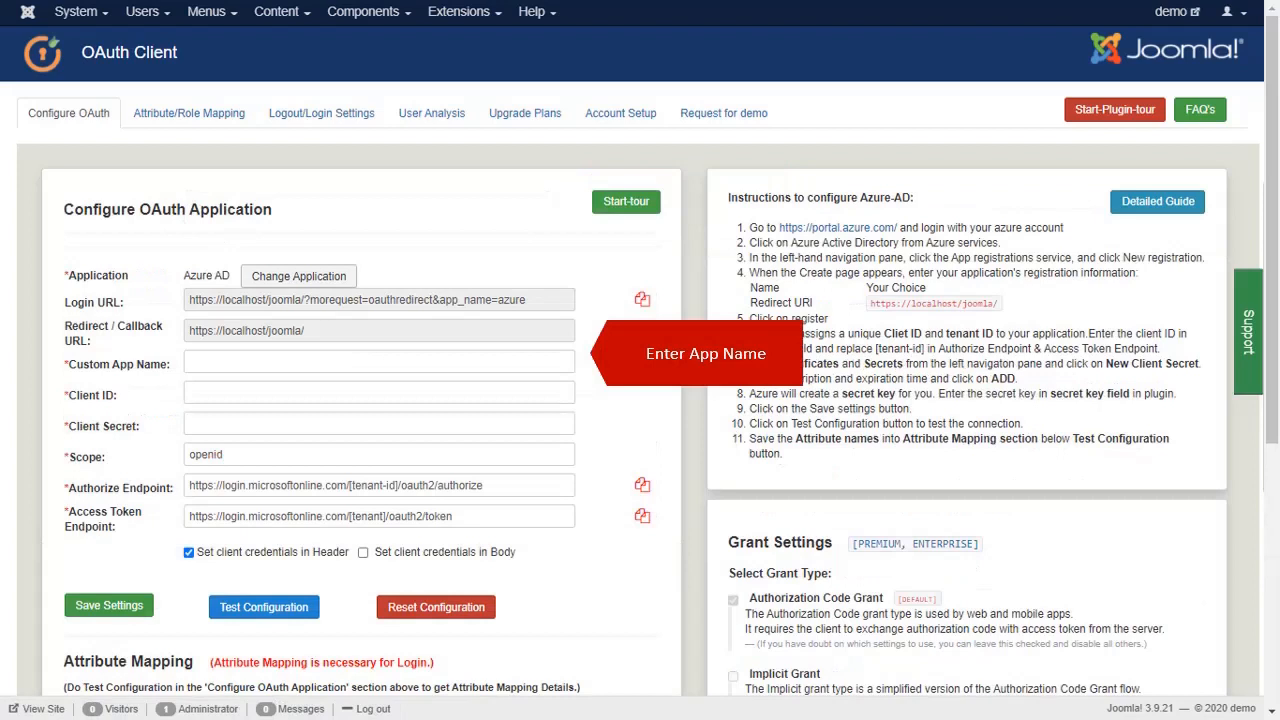
text(Azur)
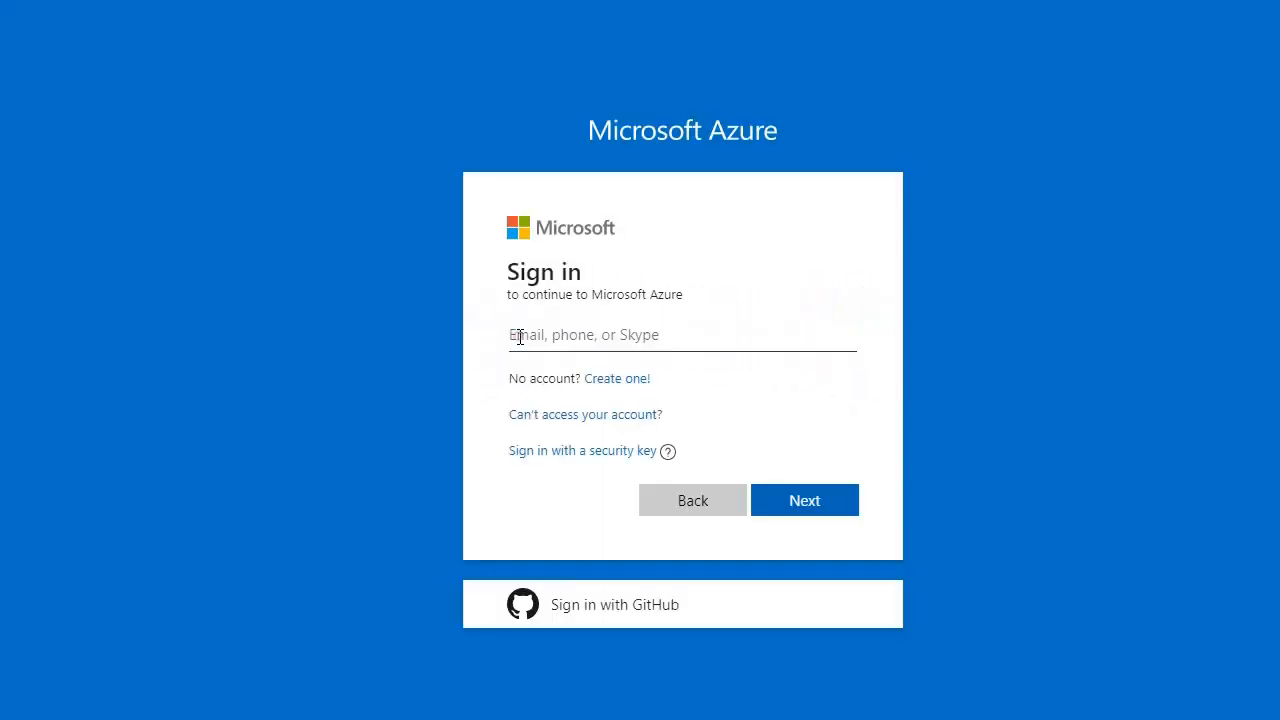
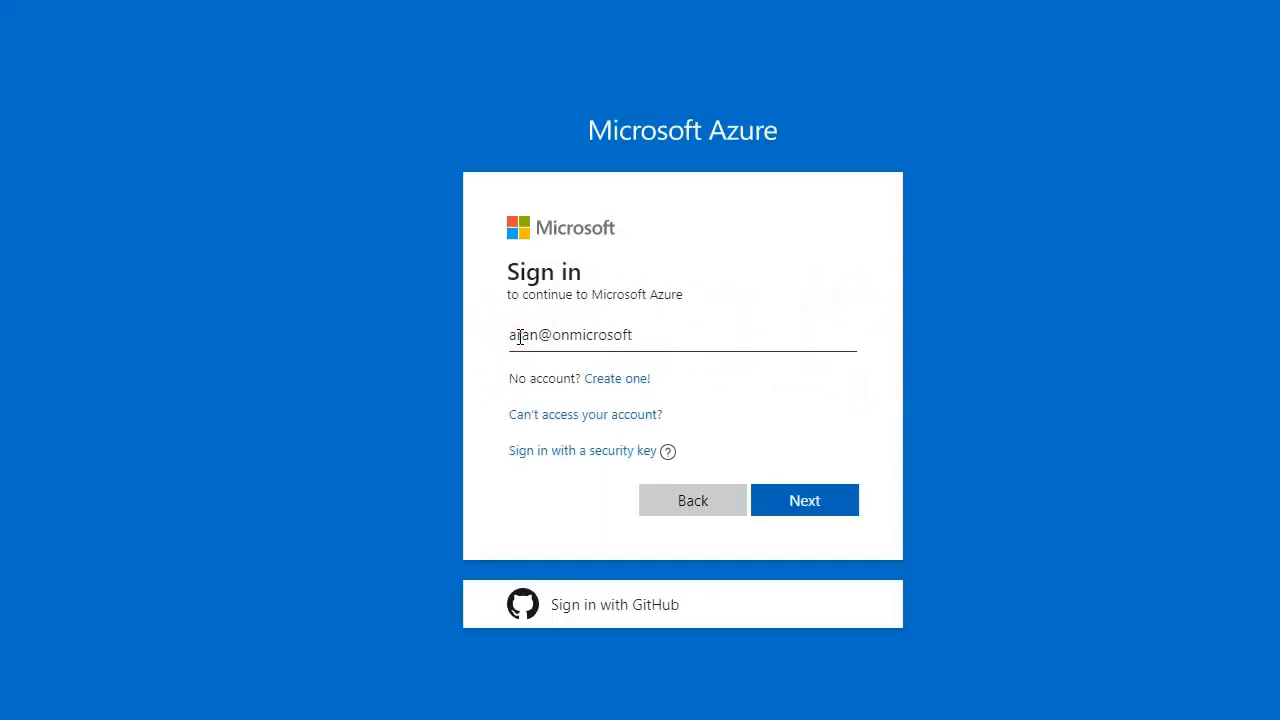
click(804, 500)
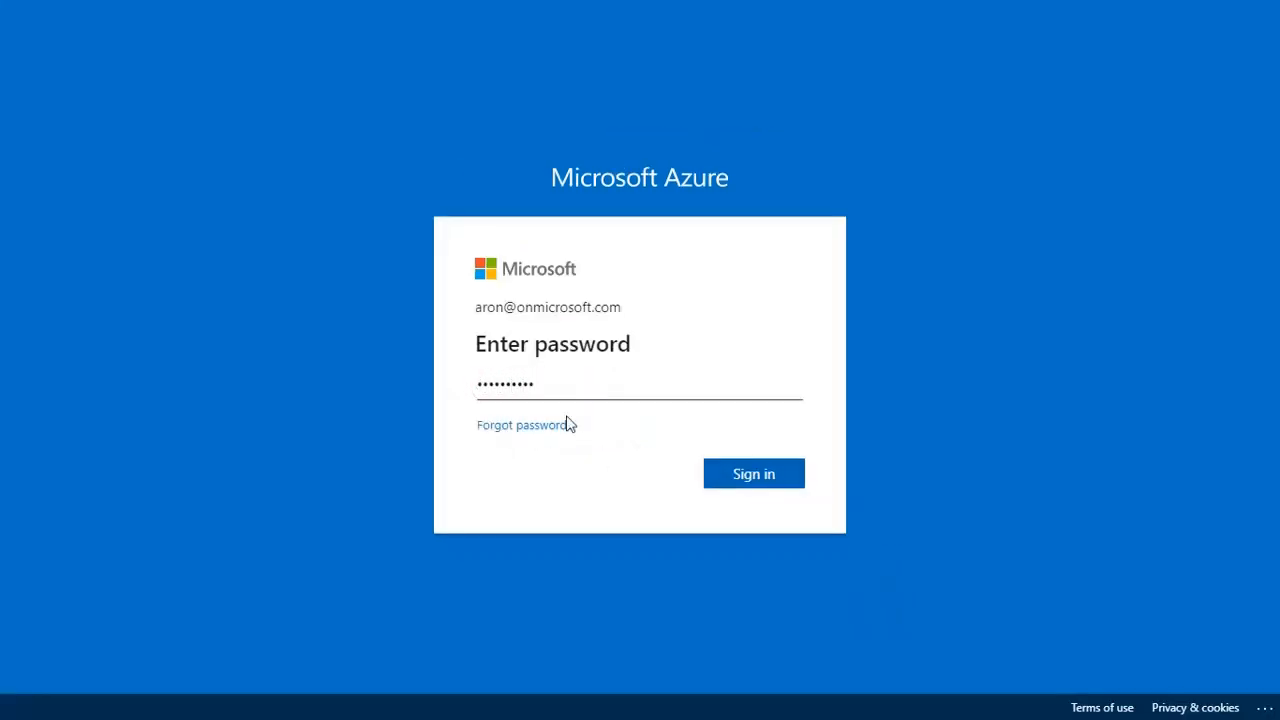
click(752, 472)
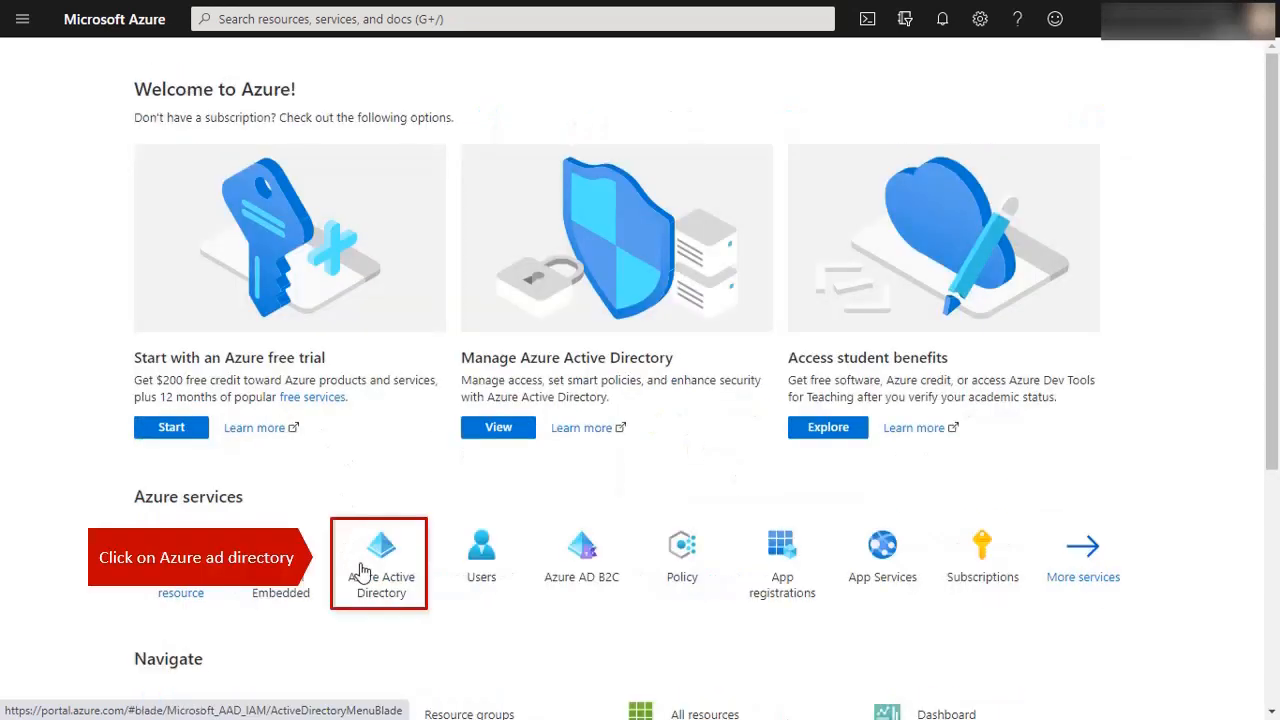
- Start a new app registration under Azure Active Directory
click(378, 544)
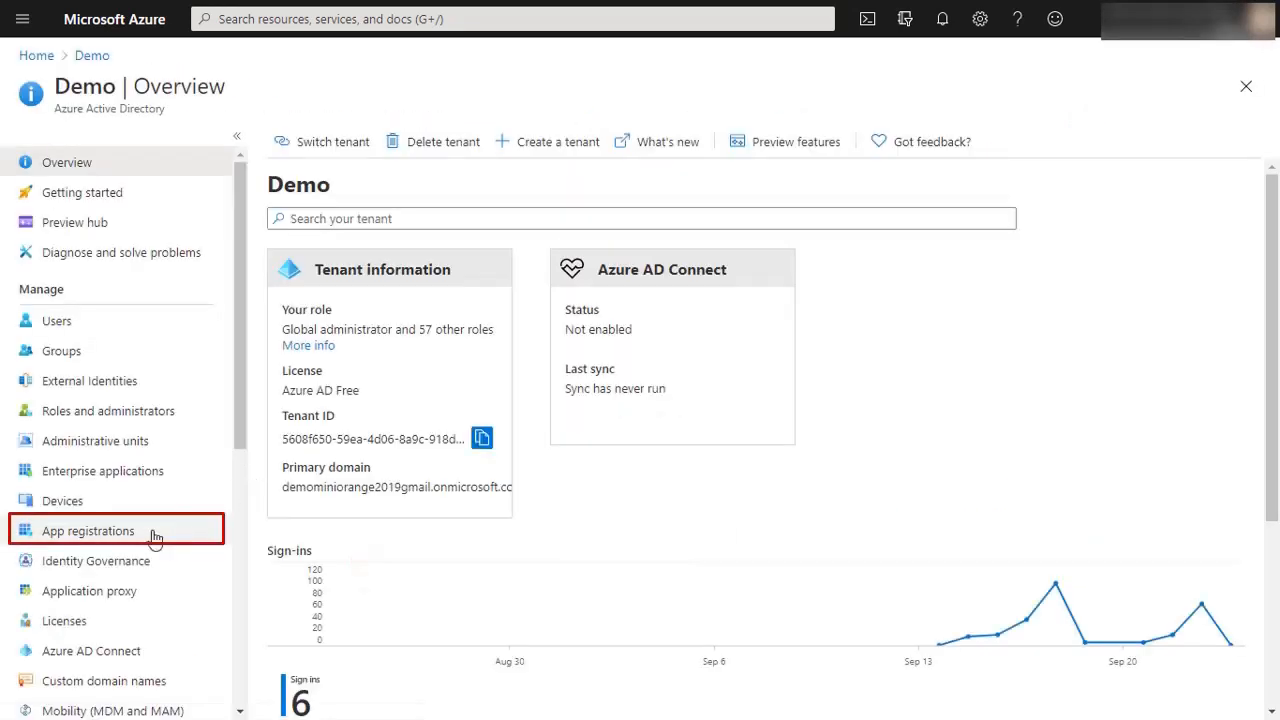
click(88, 530)
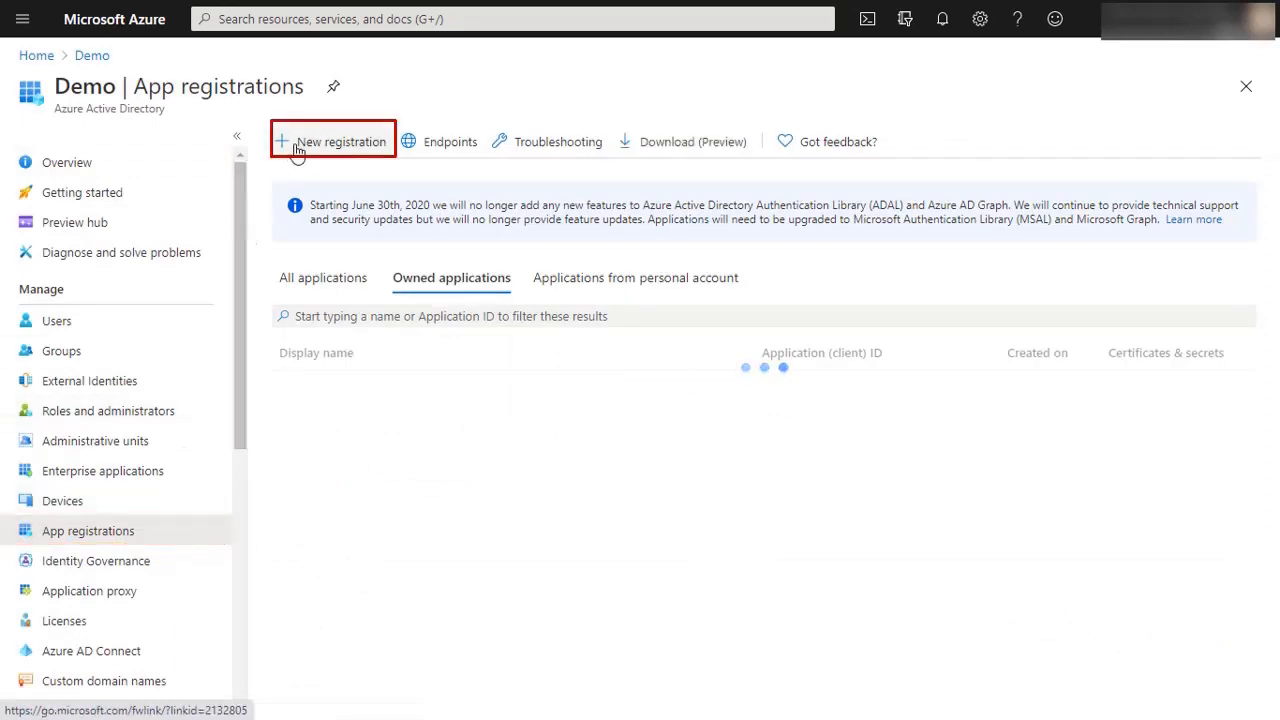
click(340, 140)
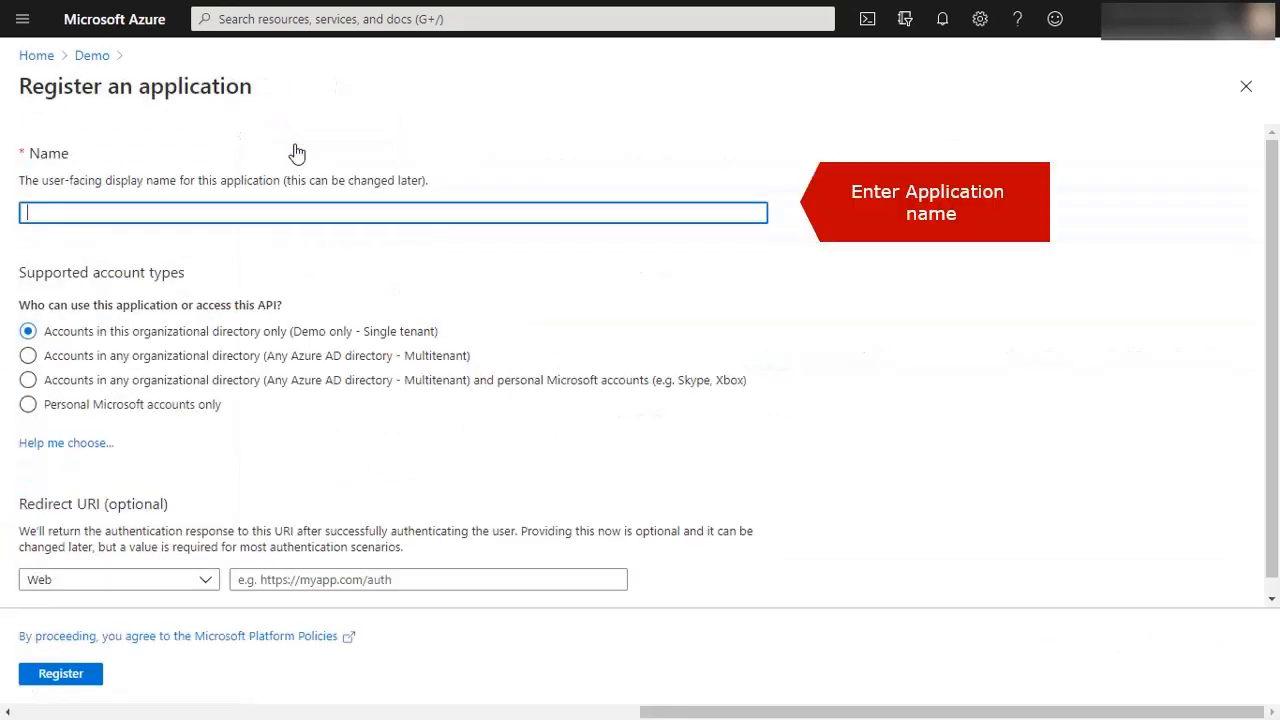
- Register the 'demo' app with the Joomla callback URL as its web redirect URI
text(de)
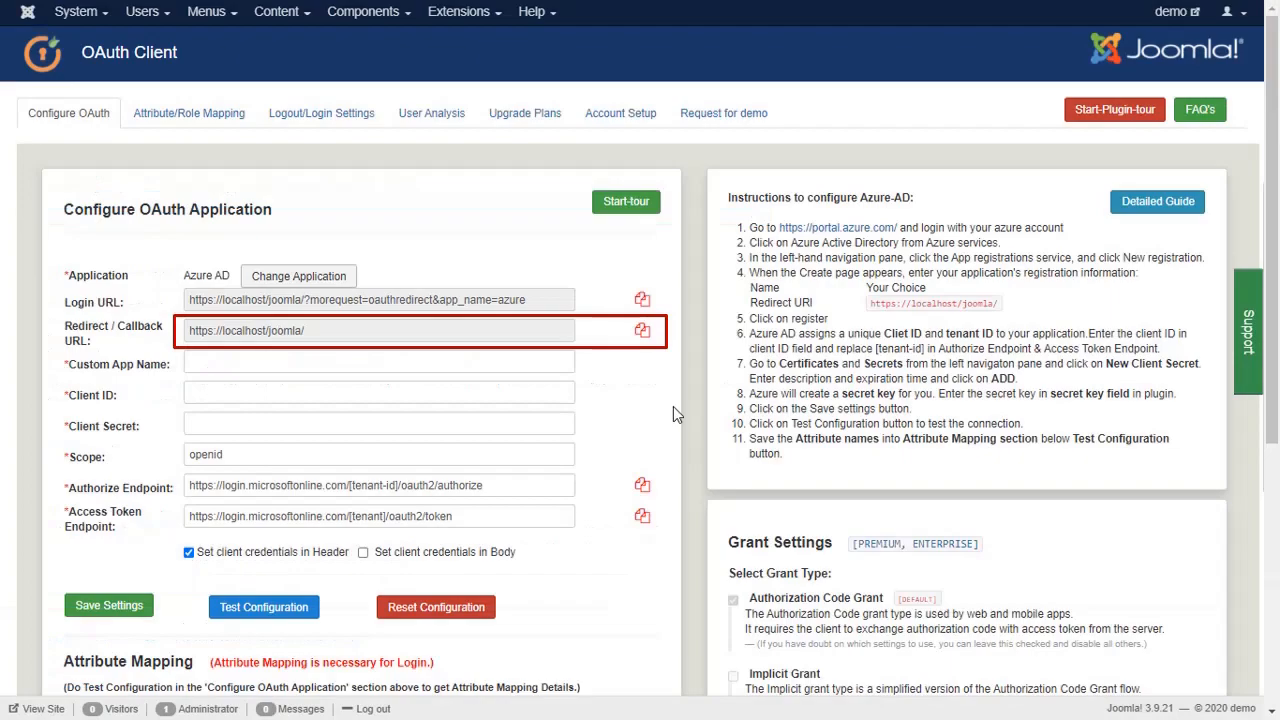
click(642, 330)
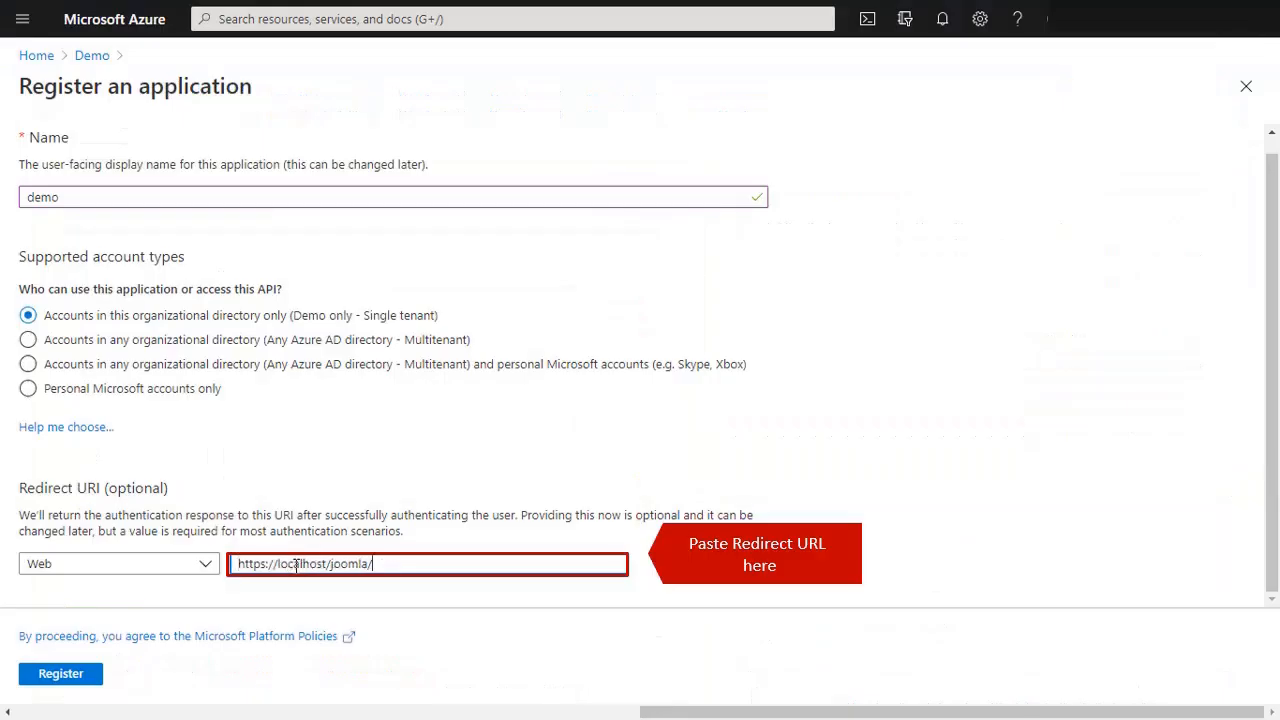
click(60, 672)
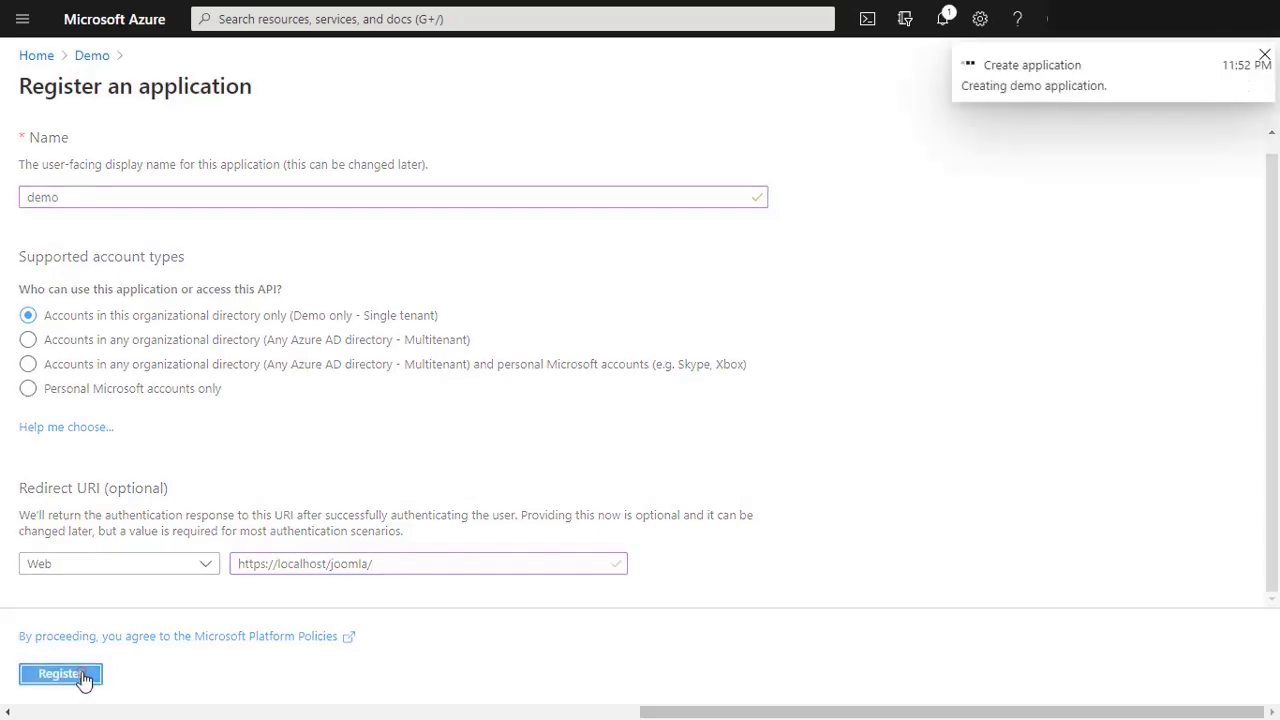
click(58, 672)
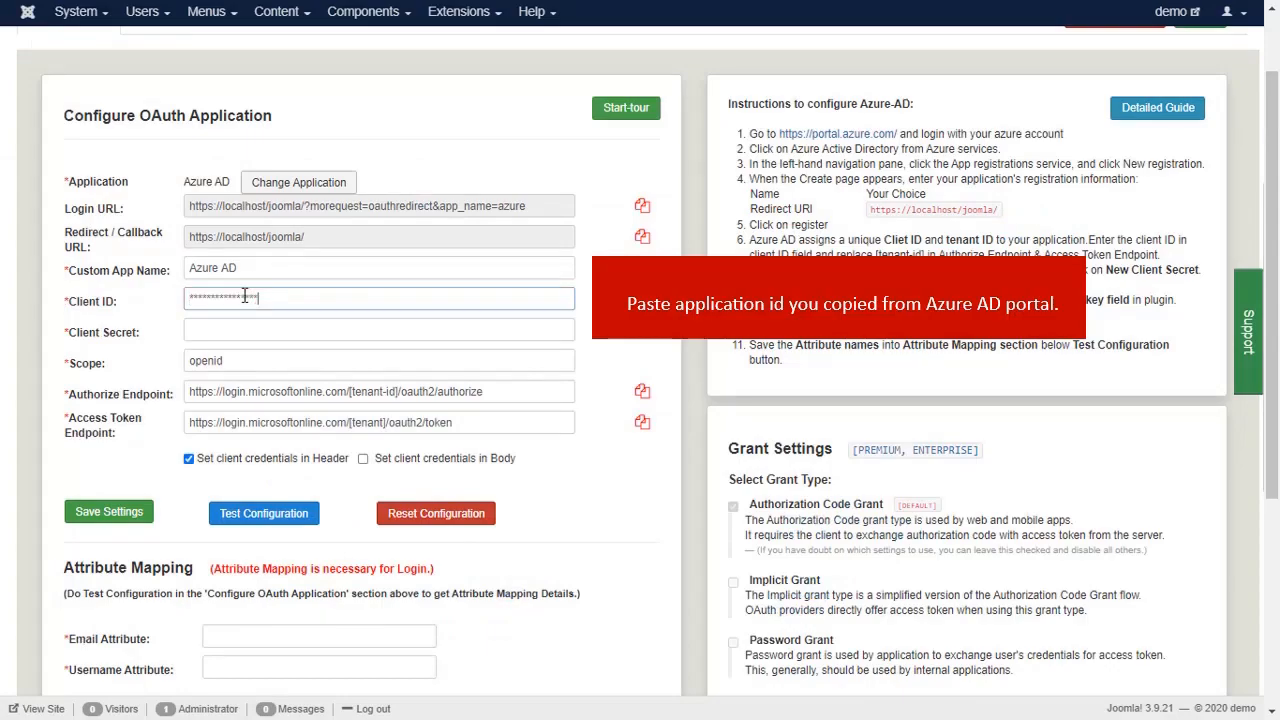
- Add a client secret described 'secret key' with the default 1-year expiry
click(100, 364)
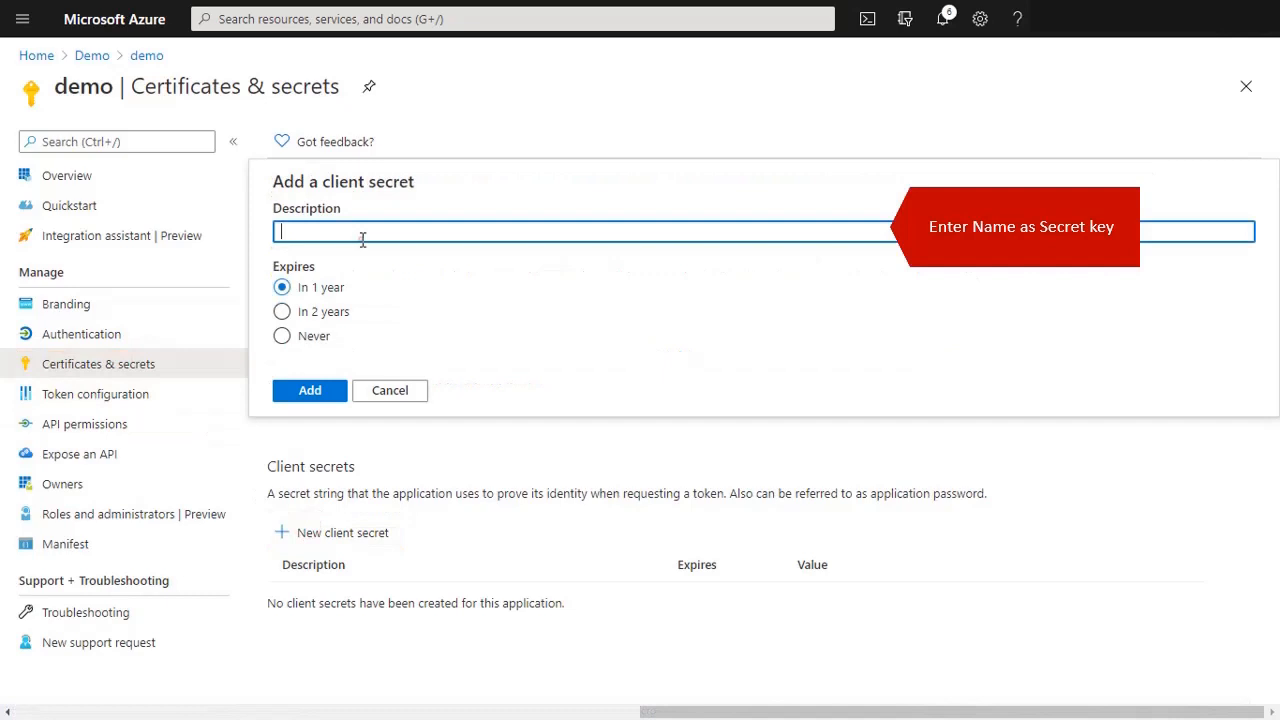
text(secret ke)
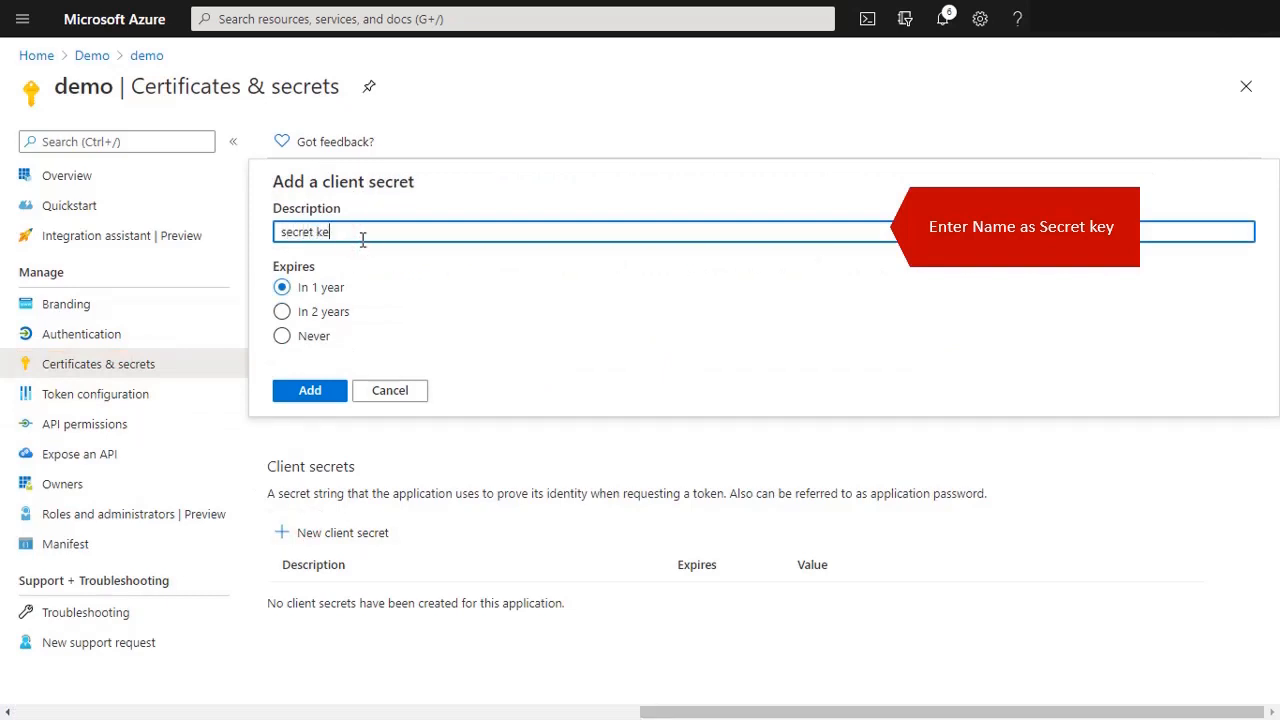
click(308, 390)
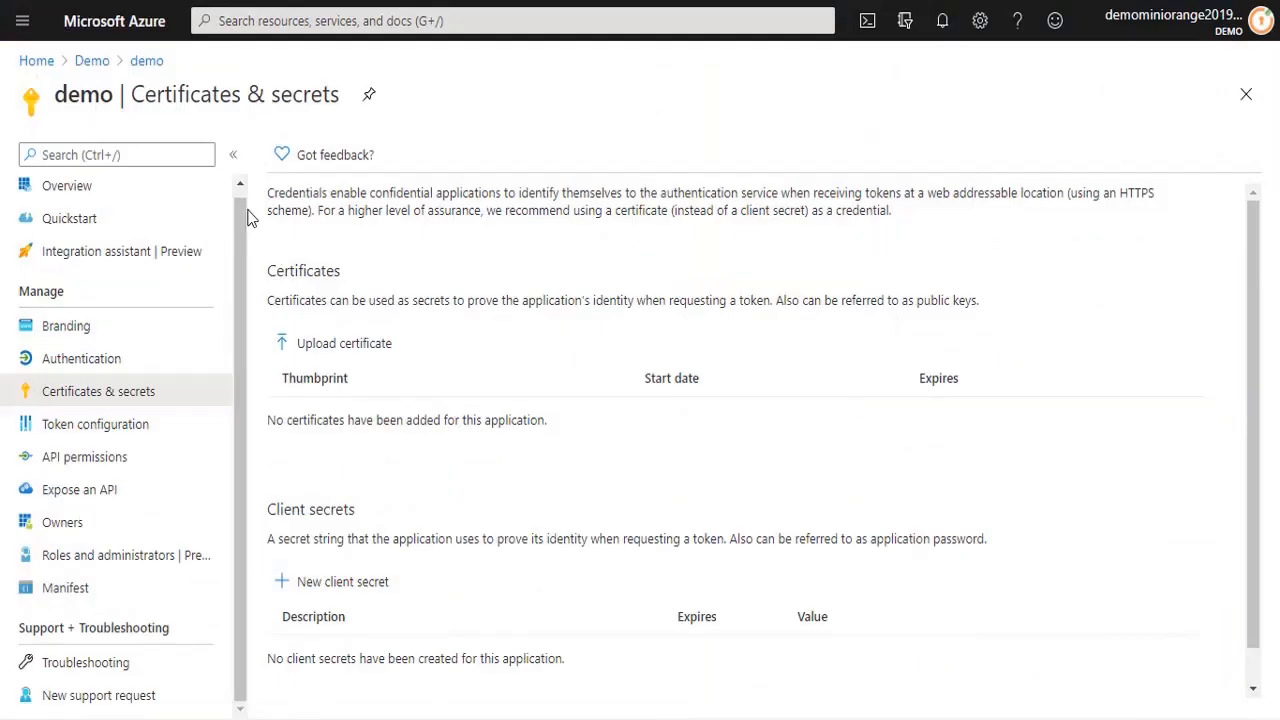
click(66, 184)
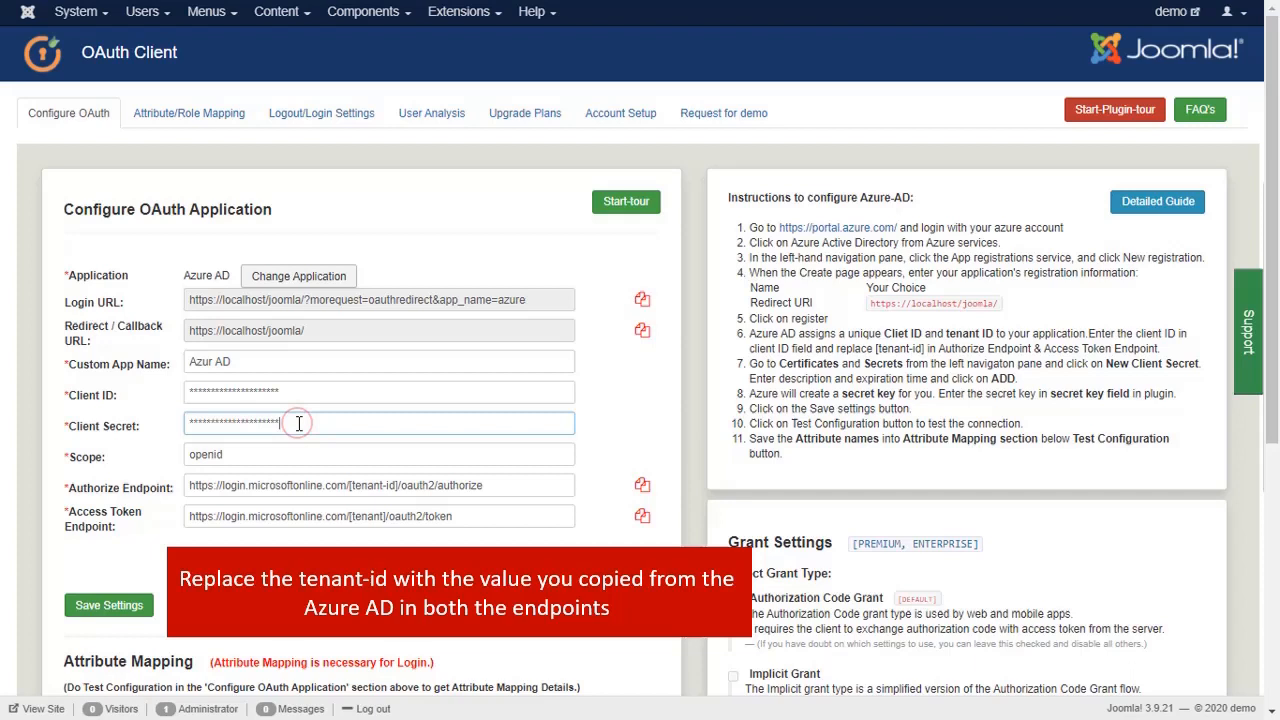
- Replace the {tenant-id} placeholder in both endpoints and save the application settings
double_click(358, 486)
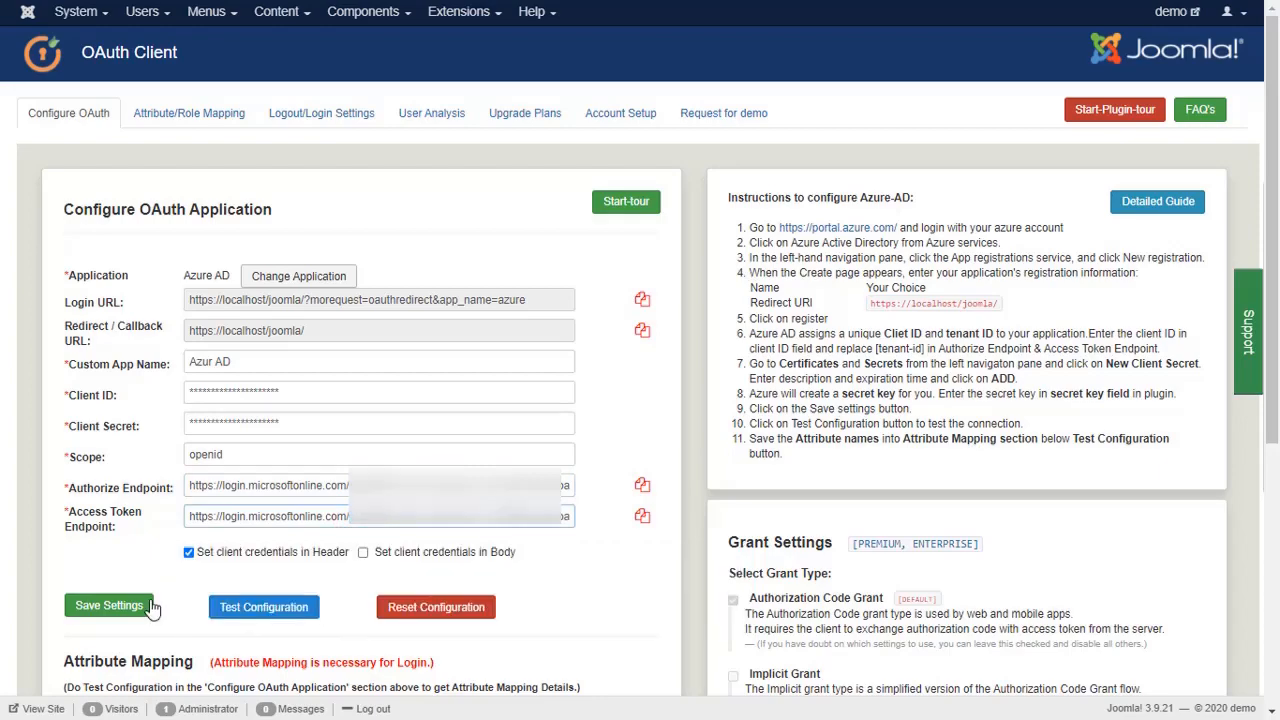
click(108, 606)
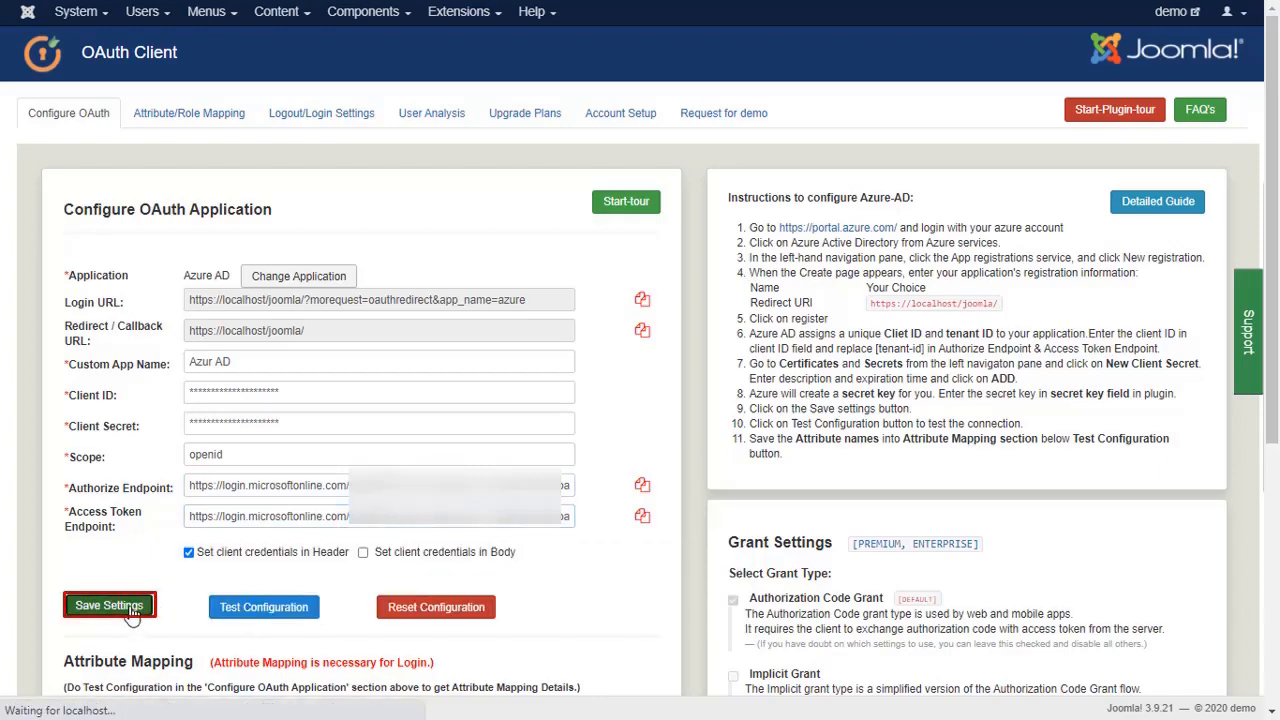
click(108, 604)
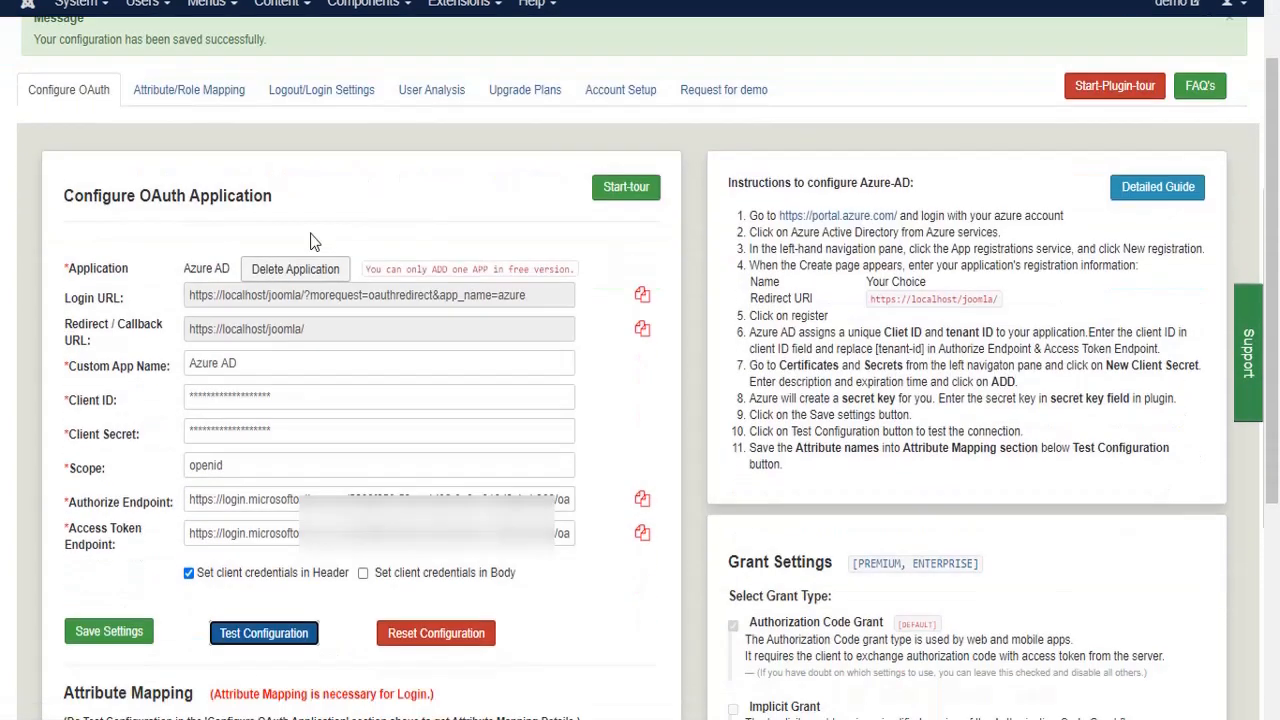
- Run Test Configuration and map the Email Attribute to 'email'
click(264, 632)
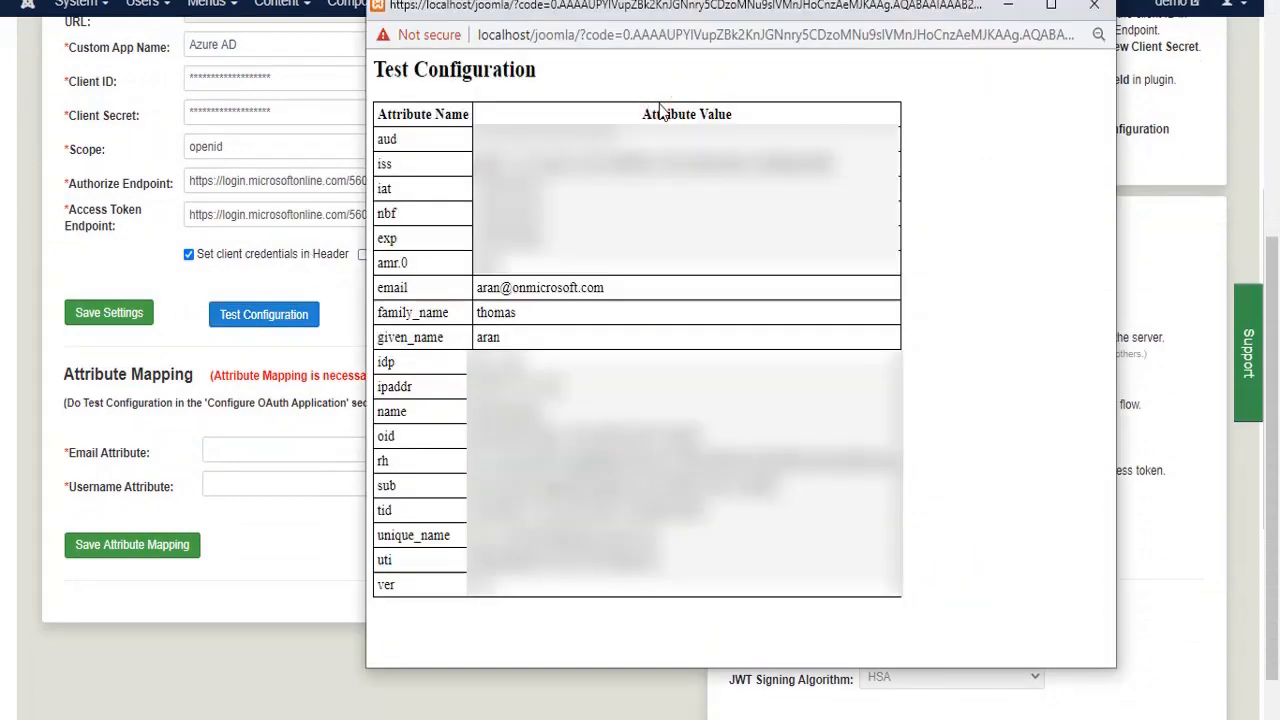
double_click(392, 288)
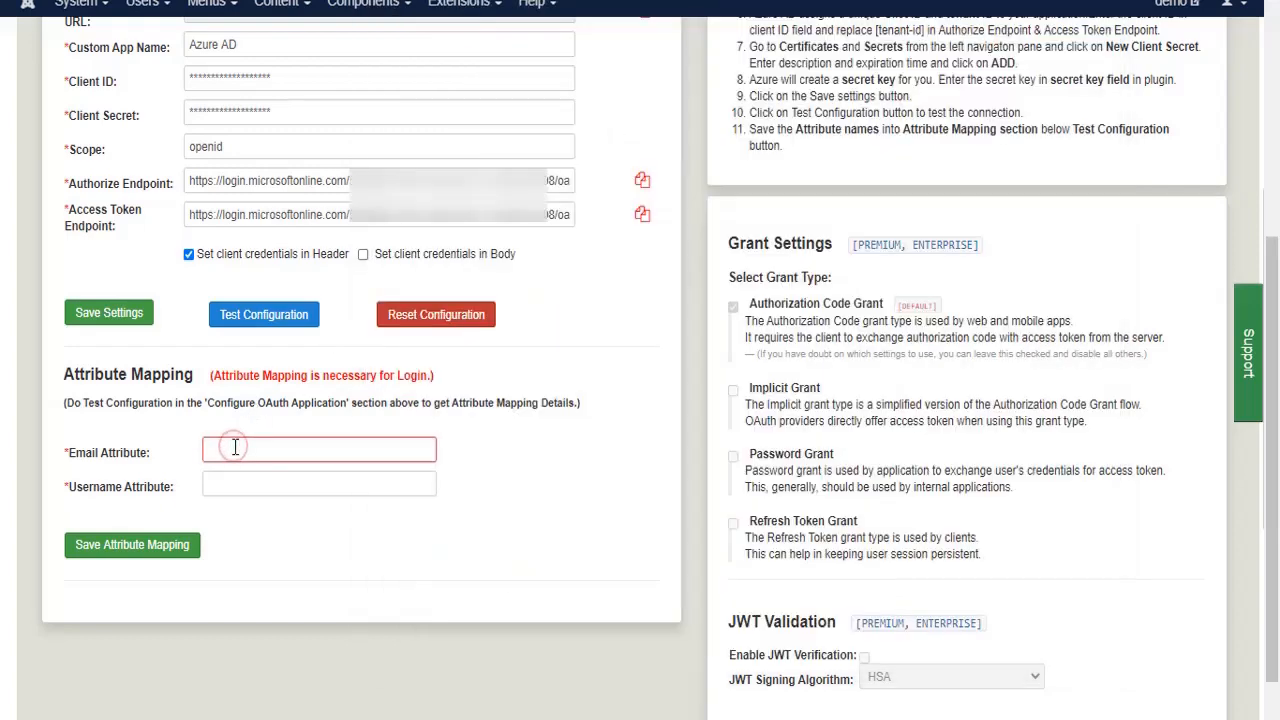
text(email)
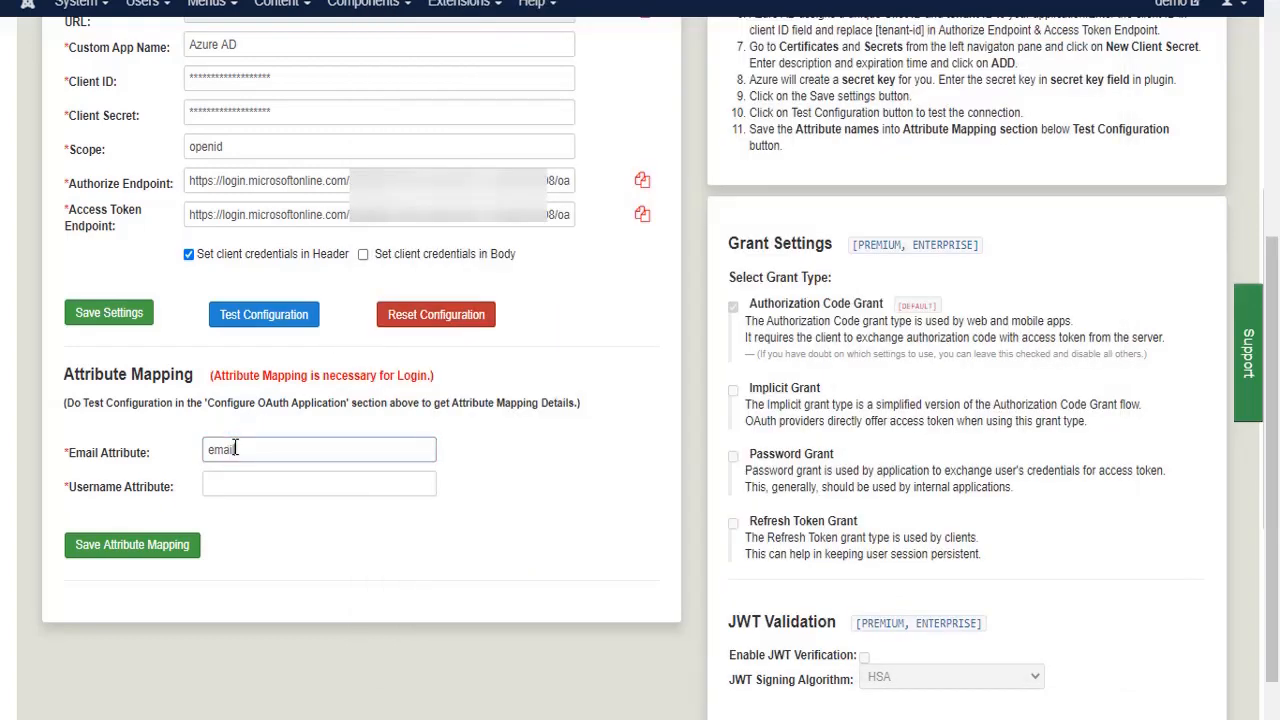
- Map the Username Attribute to 'given_name' and save the attribute mapping
click(264, 314)
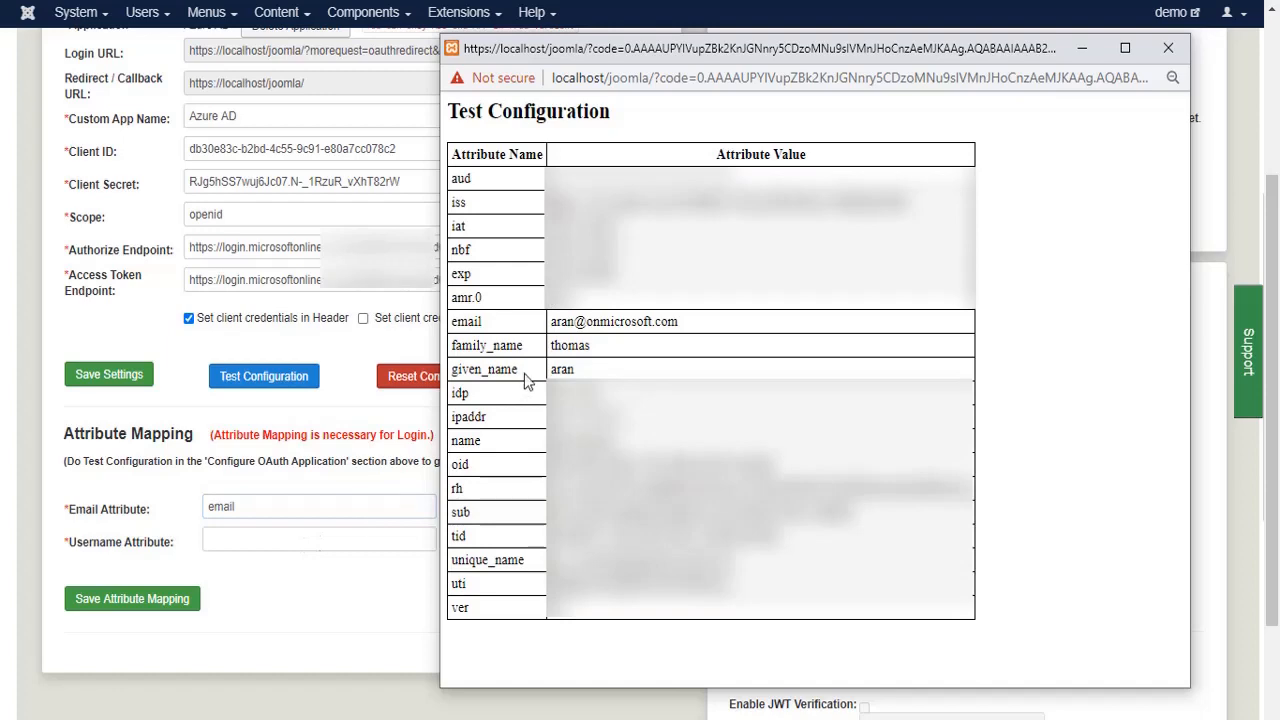
double_click(484, 368)
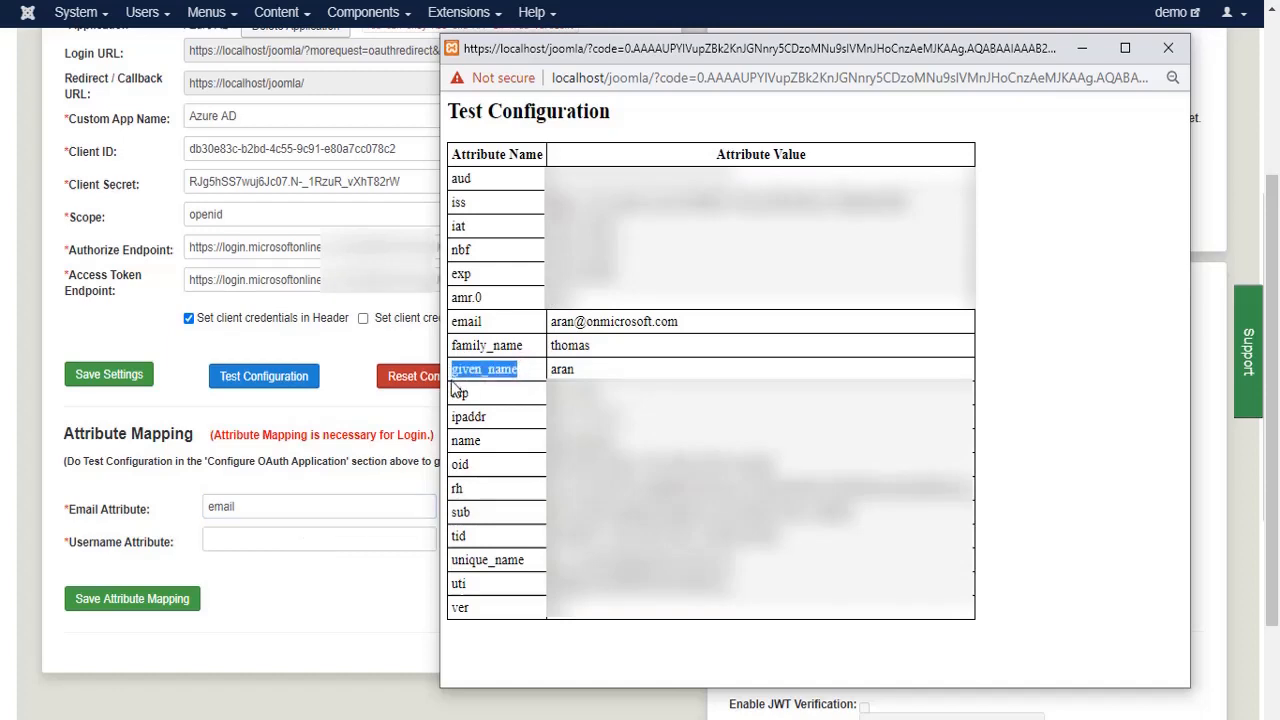
click(318, 540)
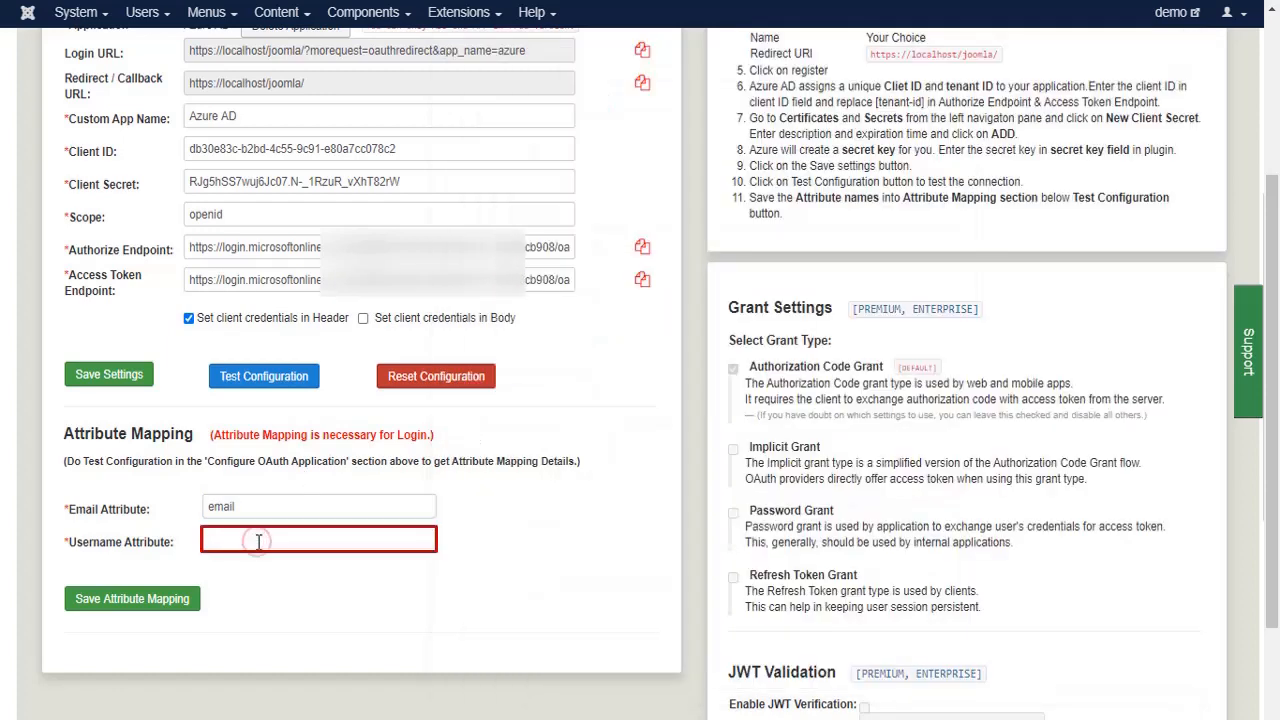
text(given_name)
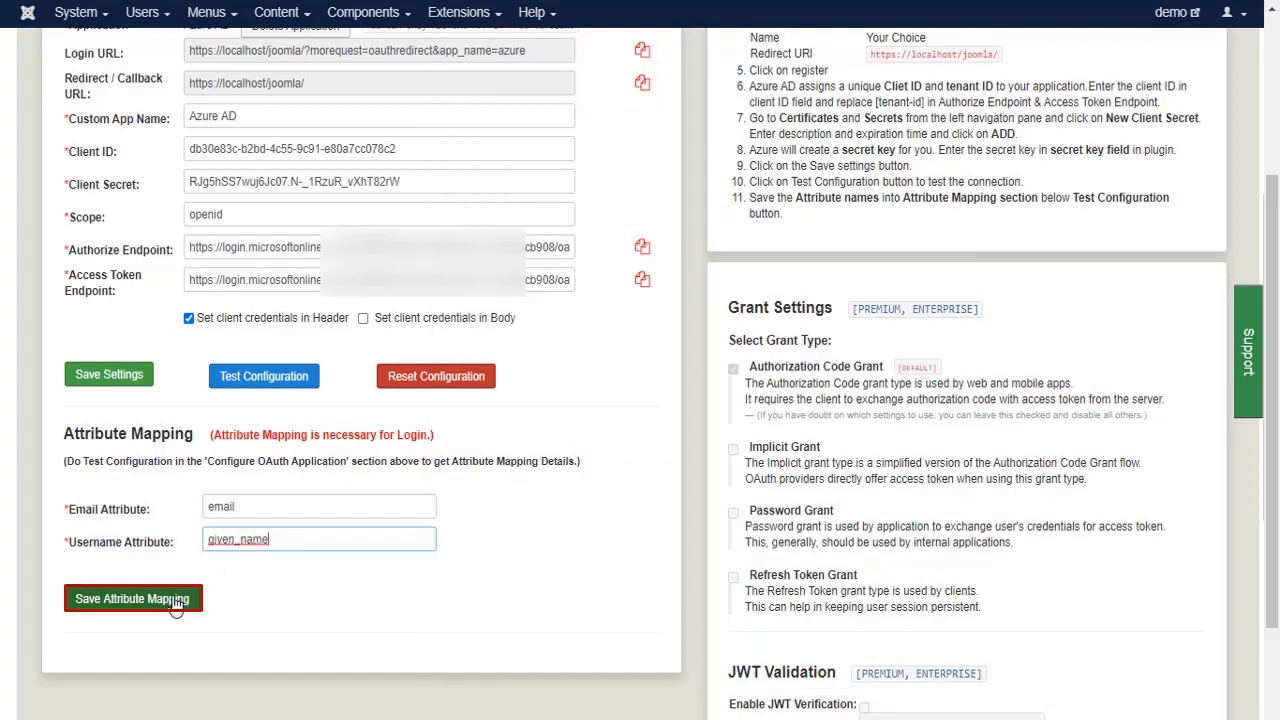
click(132, 598)
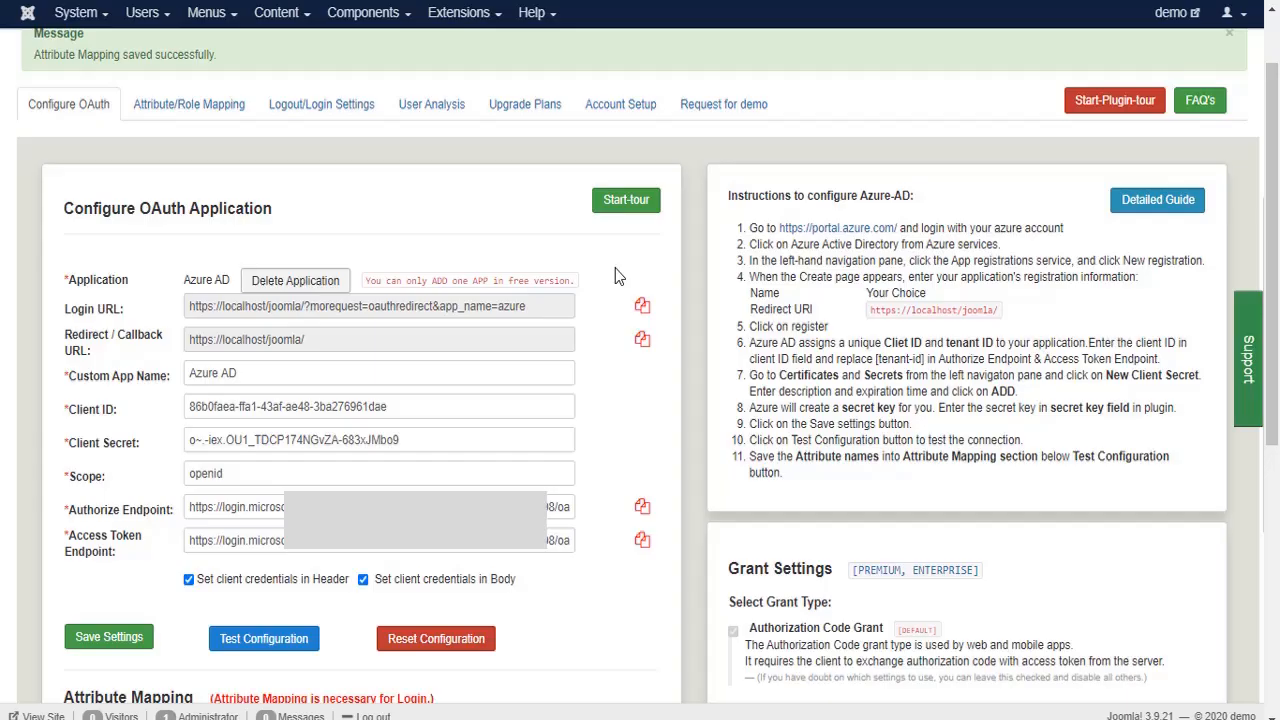
click(644, 306)
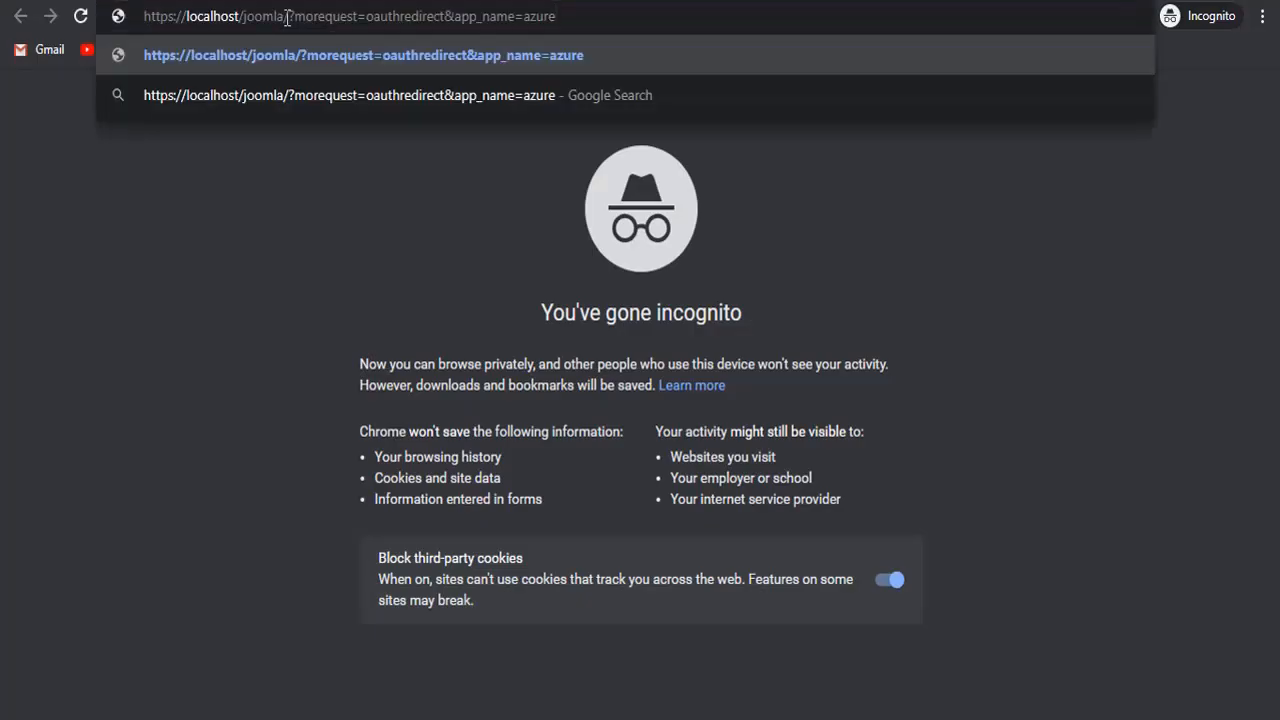
- Load the oauthredirect login URL and sign in through Azure AD to reach the Joomla site
key(Enter)
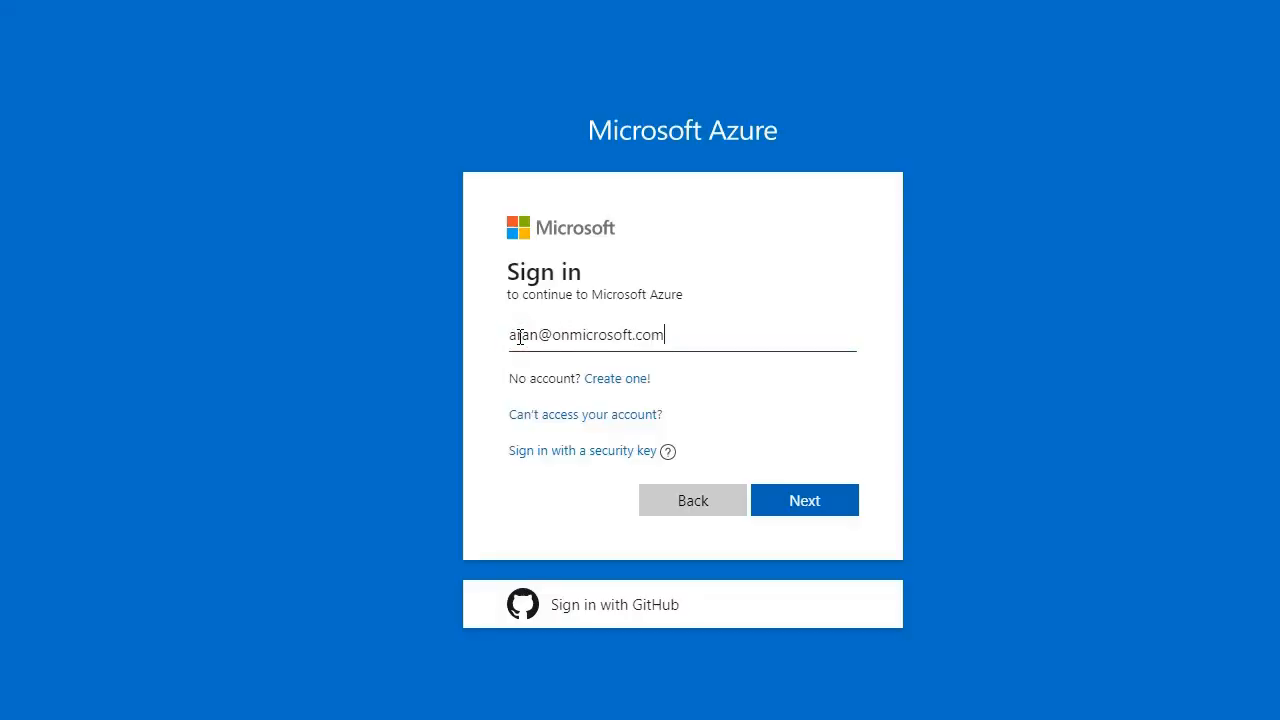
click(804, 500)
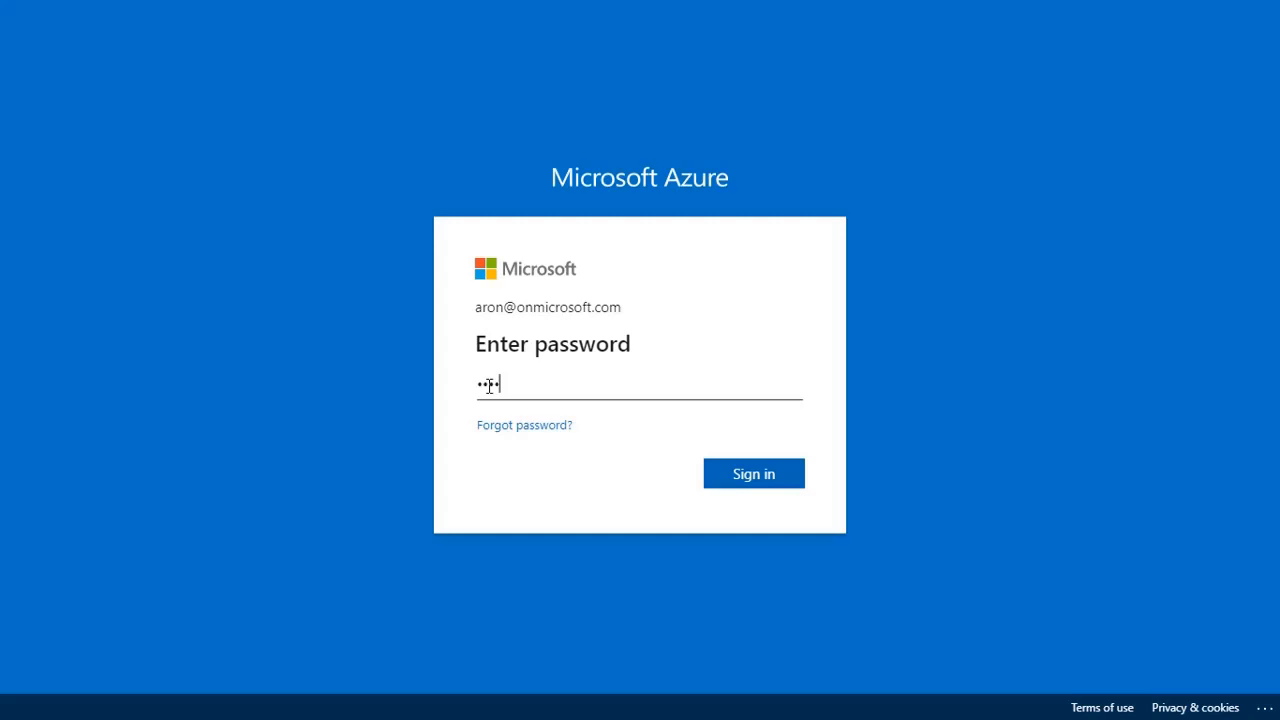
click(752, 472)
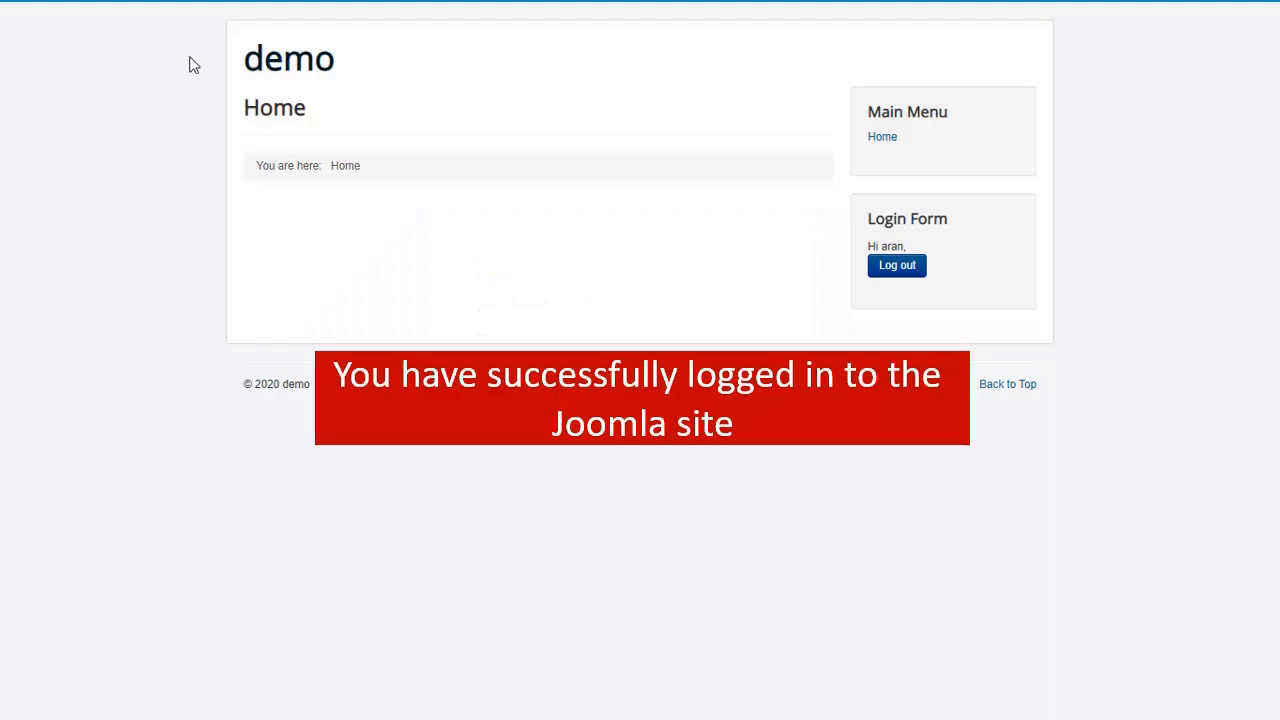
mouse_move(584, 244)
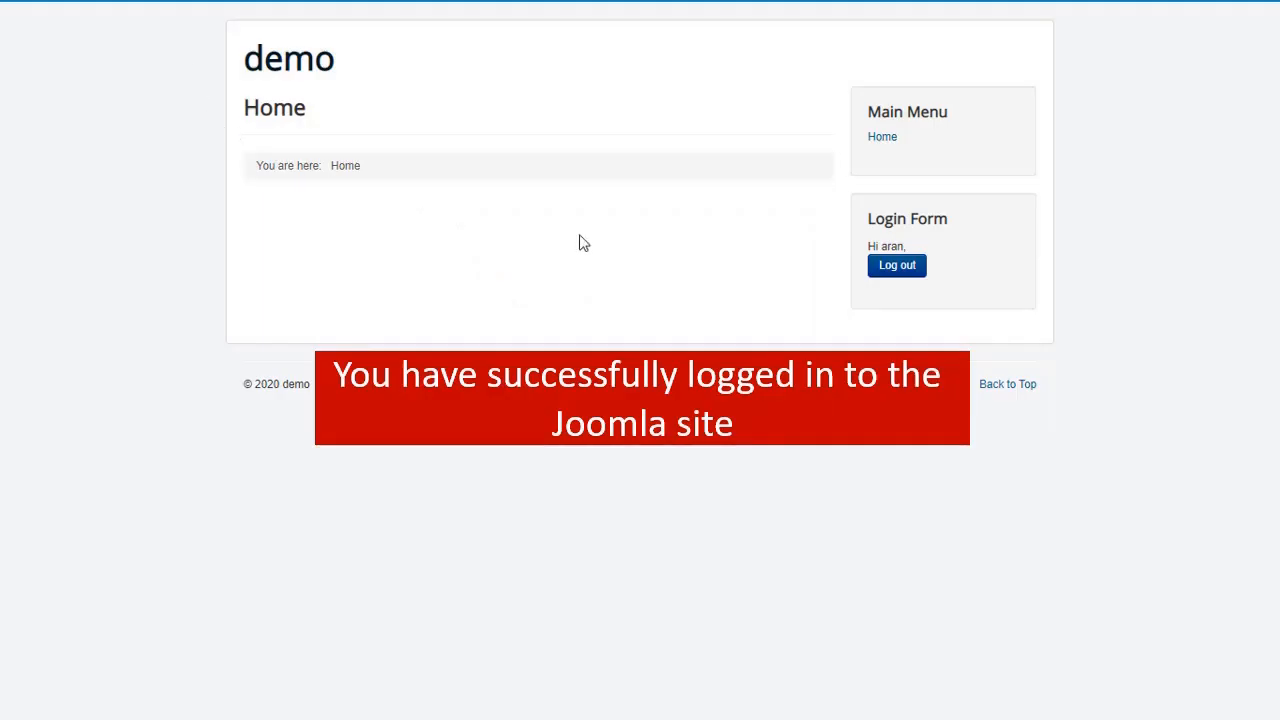